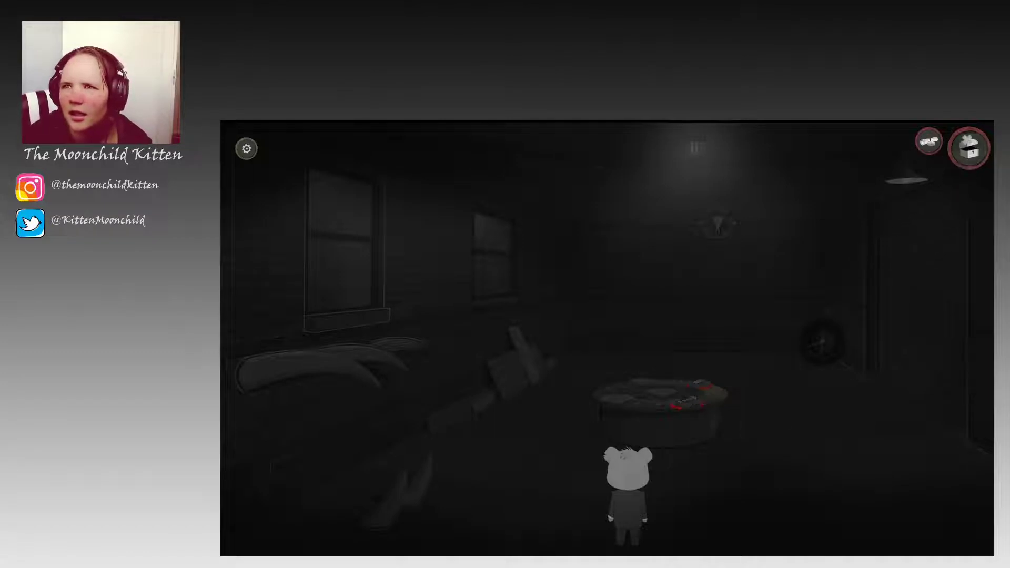
# - Zoom into the pentagram element puzzle on the table in the dark room
pyautogui.click(967, 148)
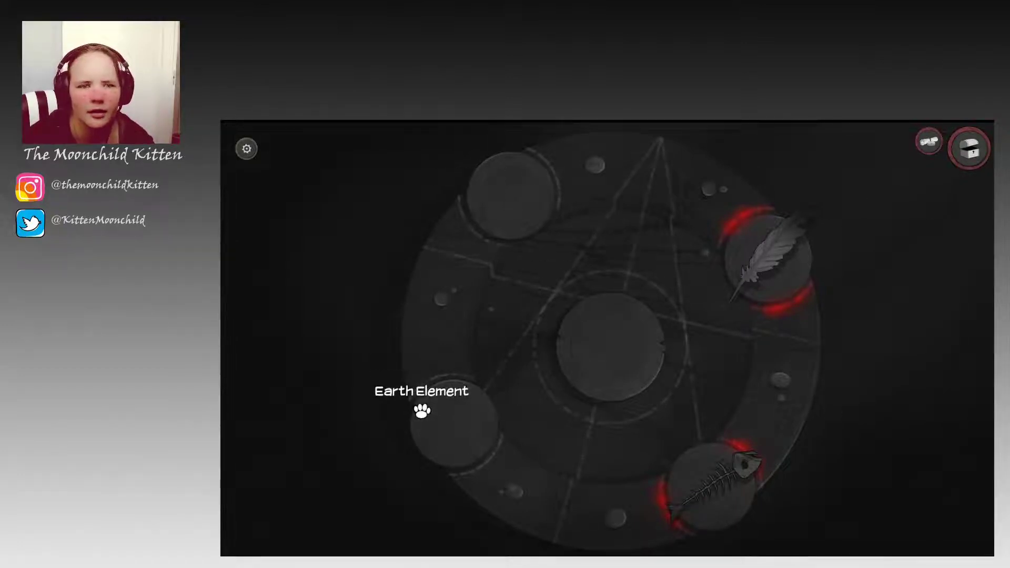
# - From Amber's Stuff, place the book in the top slot and the plant on the Earth Element
pyautogui.click(967, 147)
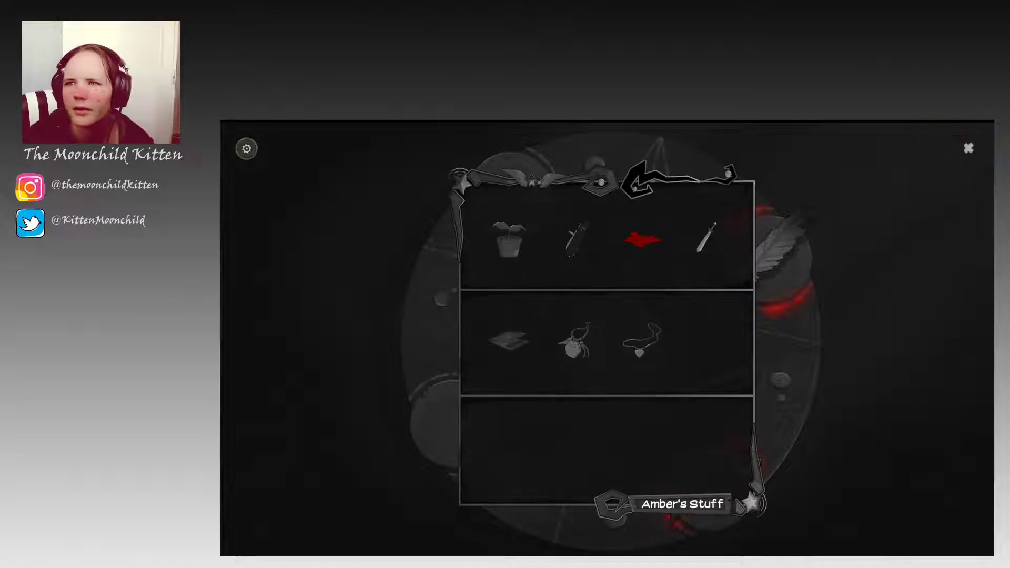
pyautogui.click(968, 148)
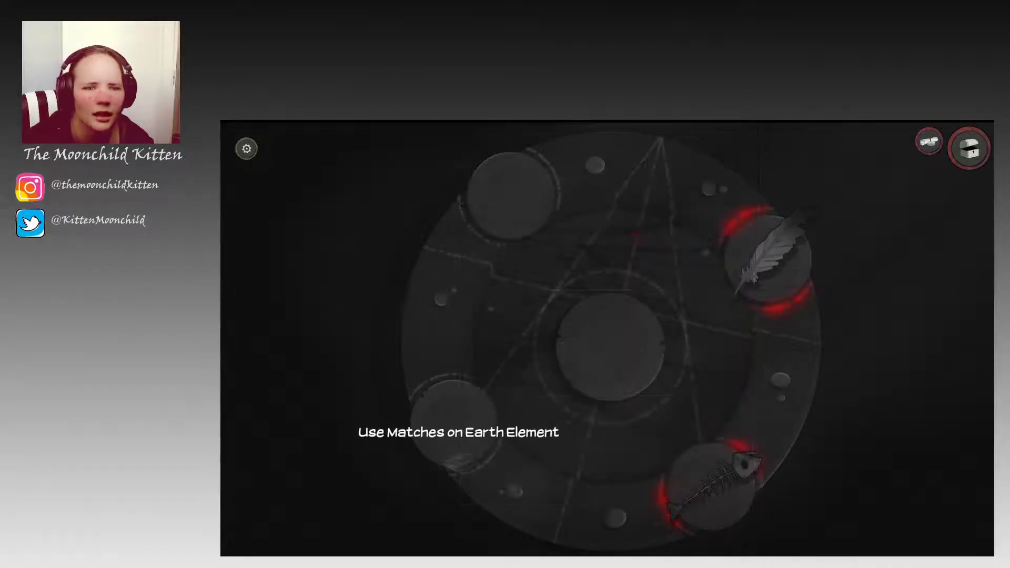
pyautogui.click(509, 194)
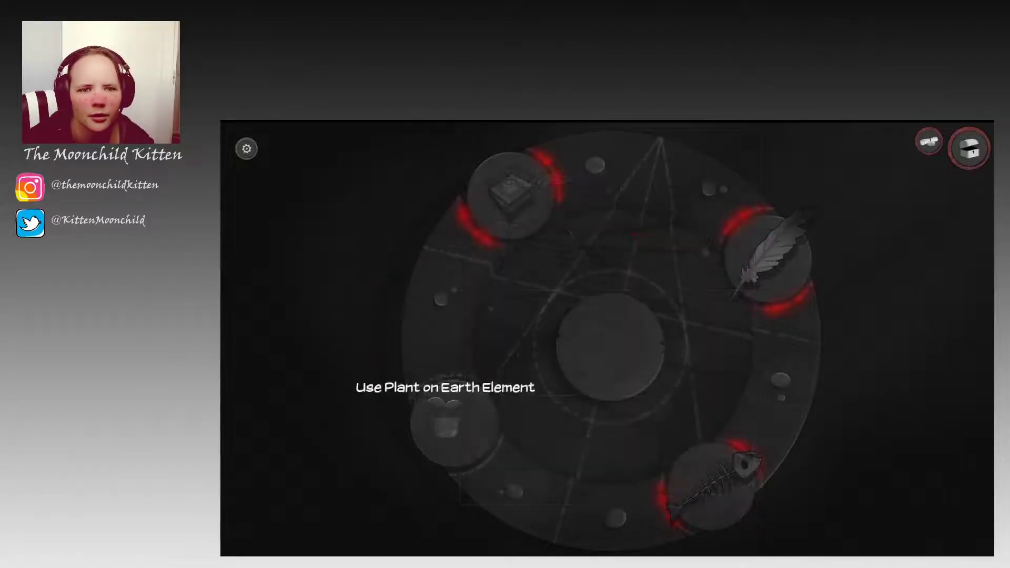
pyautogui.click(451, 428)
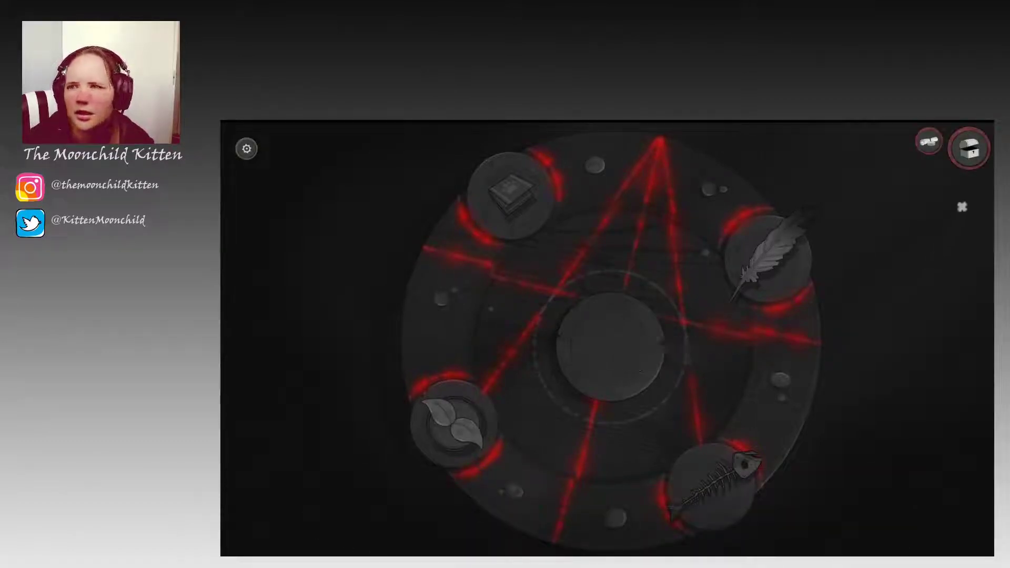
# - Leave the solved pentagram and return to the voodoo shop room
pyautogui.click(968, 148)
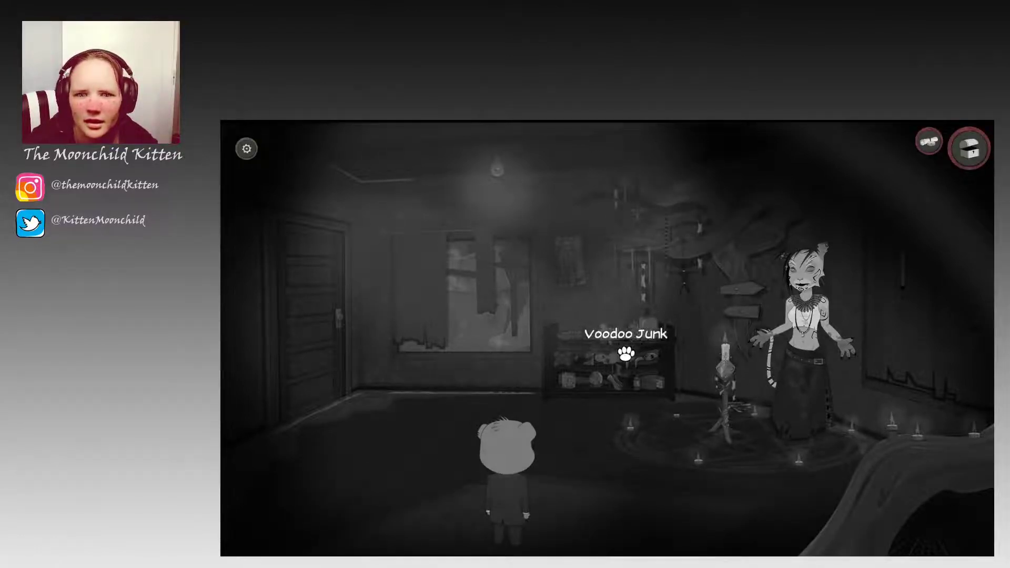
pyautogui.click(629, 352)
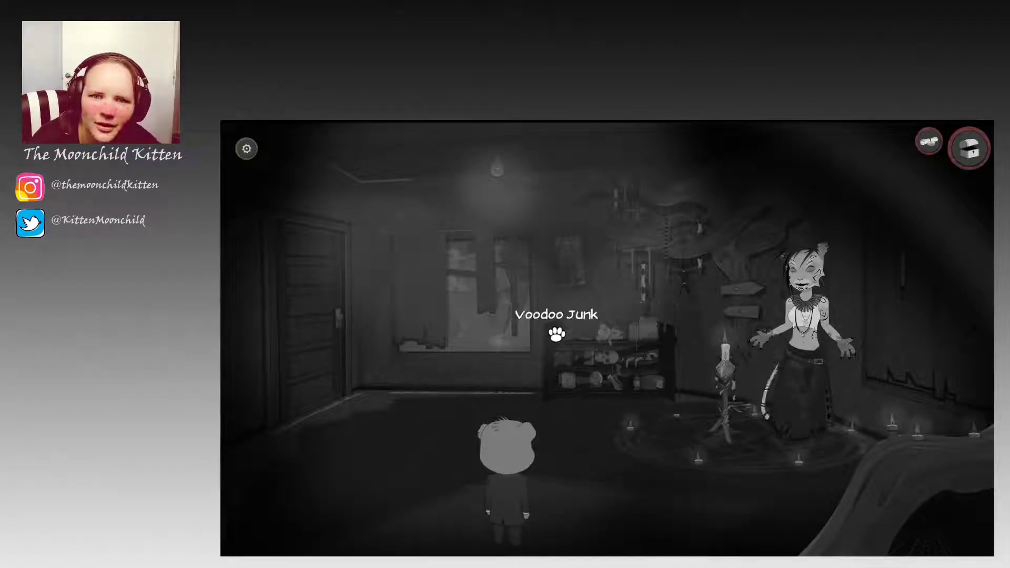
pyautogui.moveTo(649, 315)
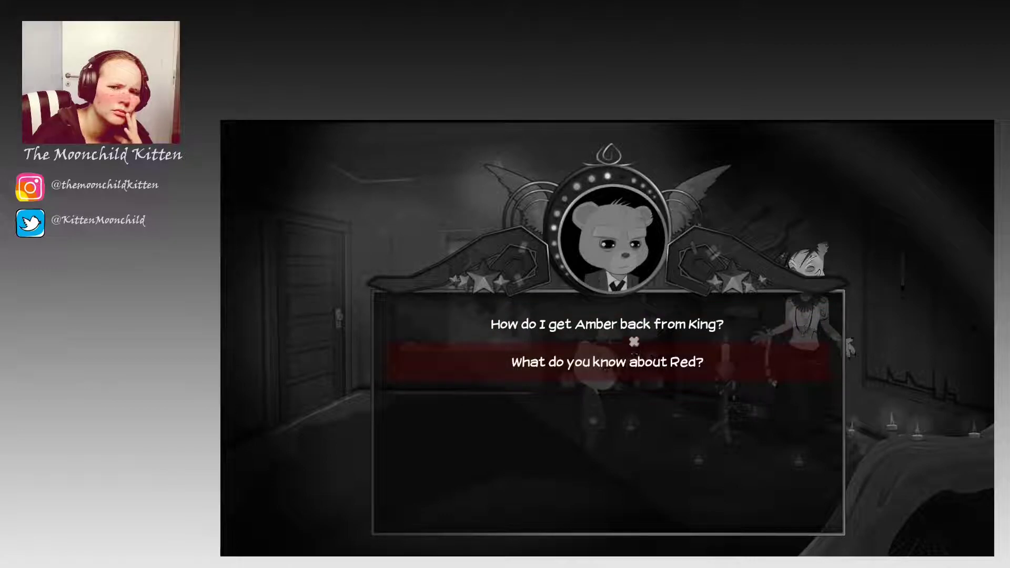
pyautogui.click(603, 361)
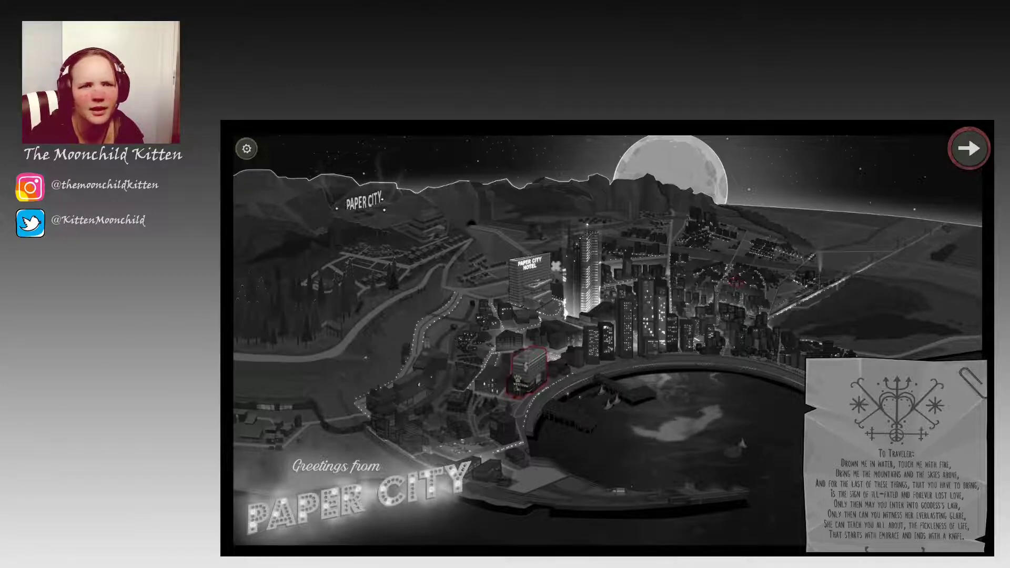
# - Travel to the red-outlined waterfront building on the Paper City map
pyautogui.click(968, 148)
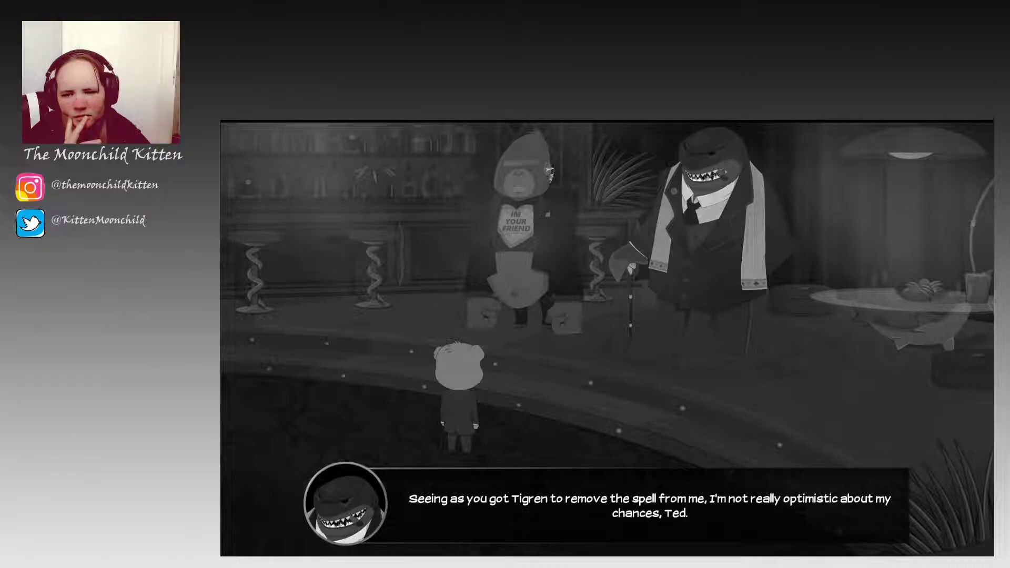
pyautogui.click(650, 505)
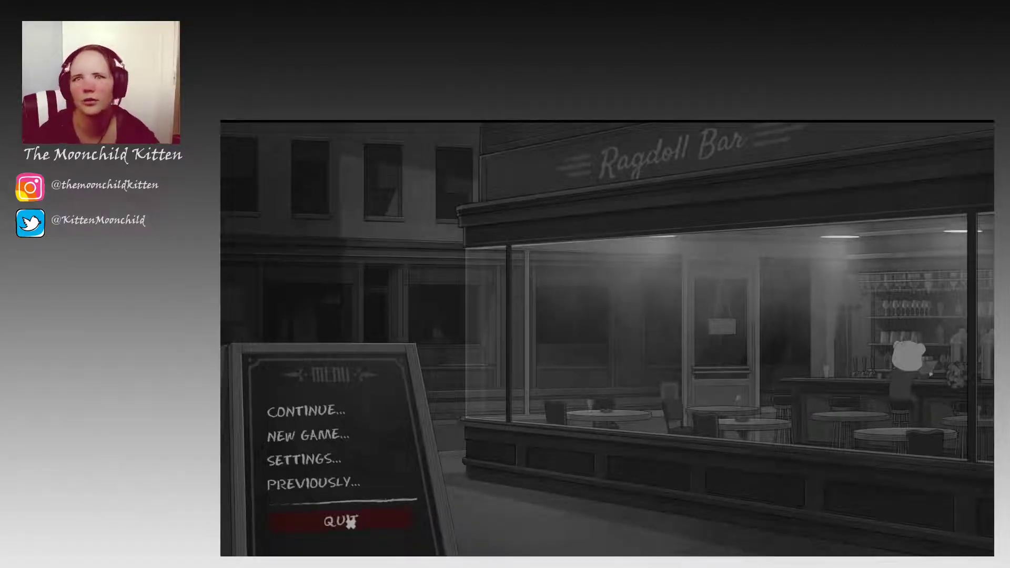
pyautogui.moveTo(577, 429)
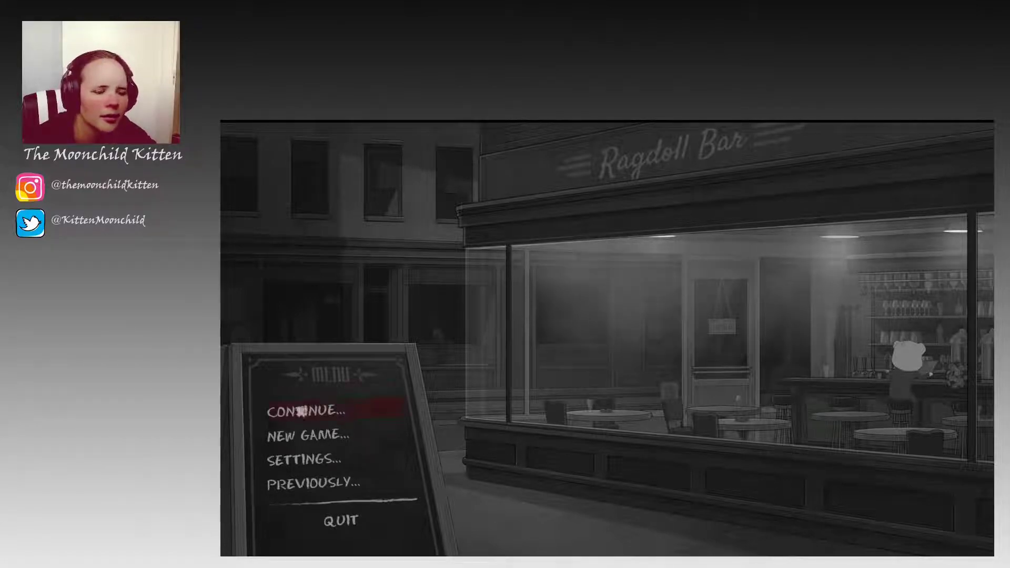
# - Review the Load game list, go back, and start a New Game to reach Choose Episode
pyautogui.click(308, 410)
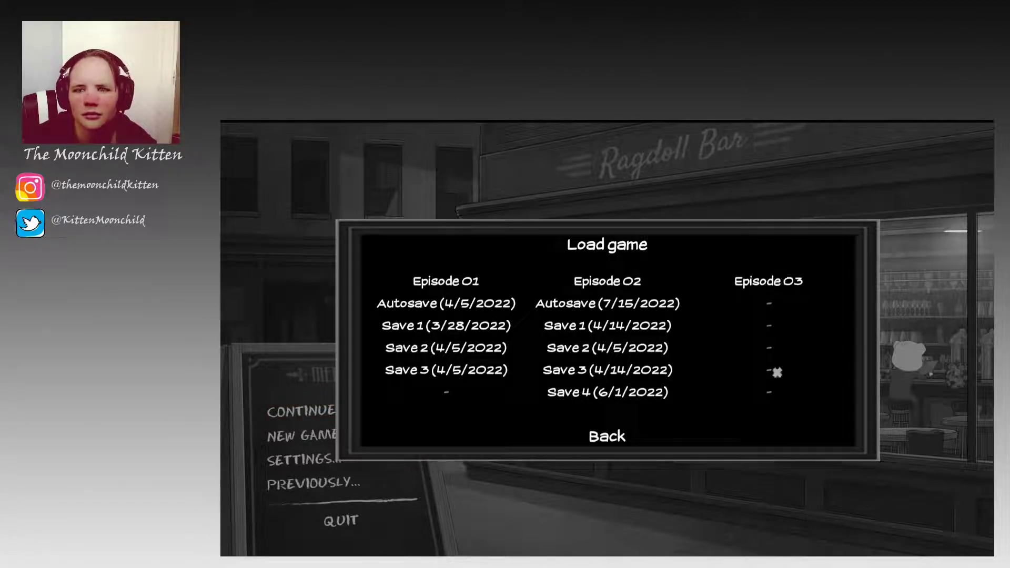
pyautogui.click(603, 435)
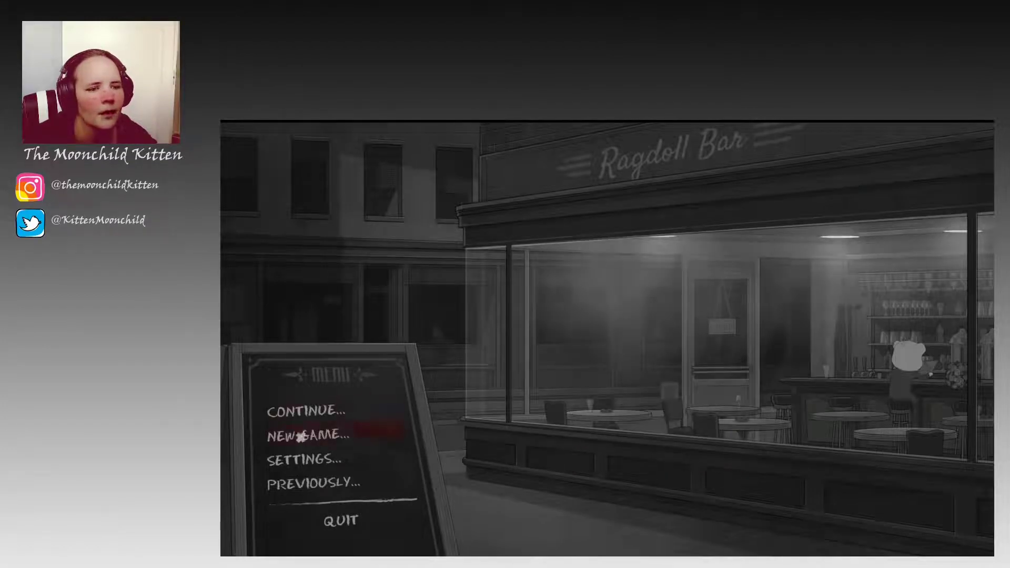
pyautogui.click(307, 435)
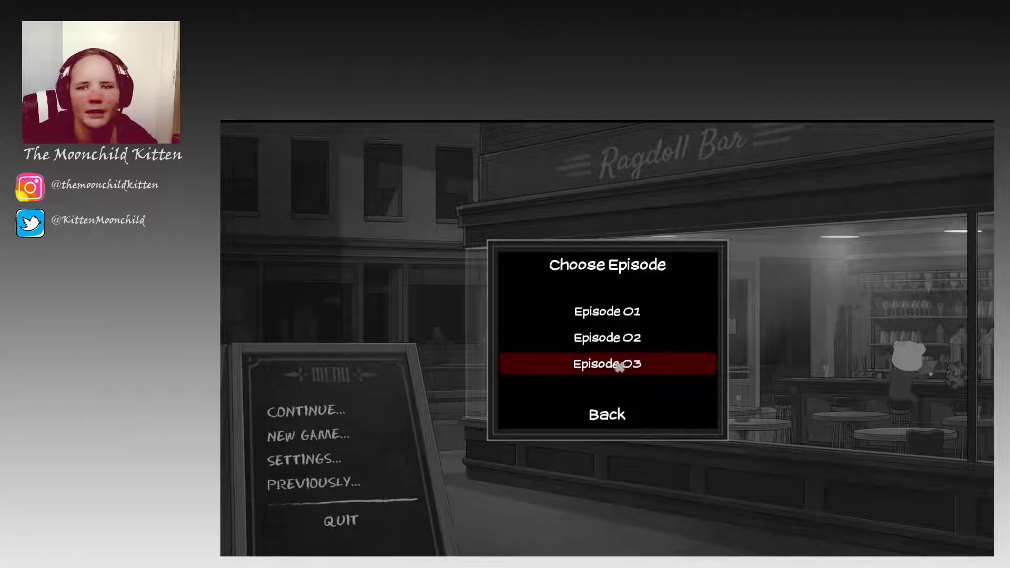
pyautogui.click(606, 363)
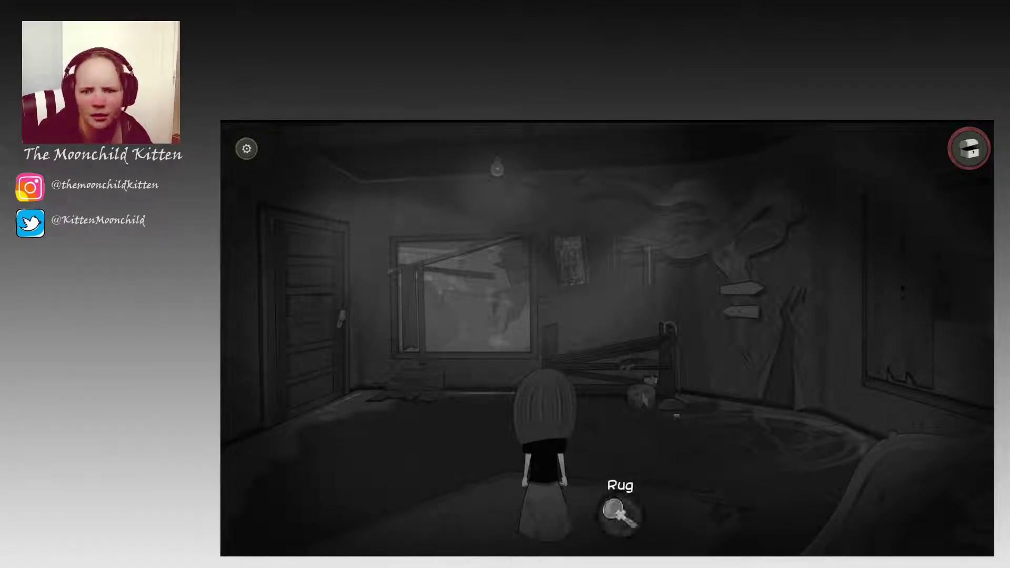
# - Inspect the Rug hotspot on the bedroom floor with the magnifier
pyautogui.click(617, 515)
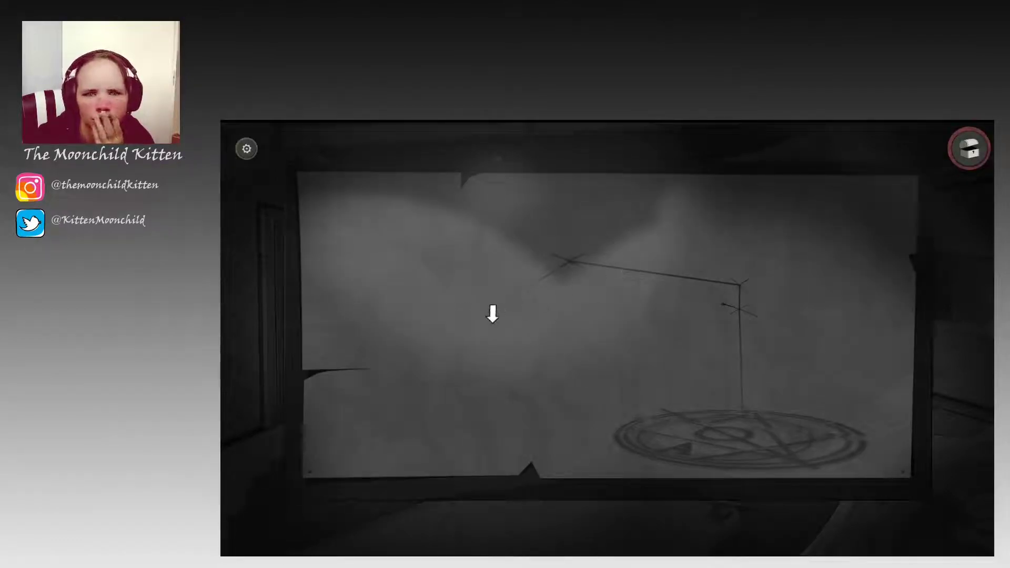
pyautogui.moveTo(723, 290)
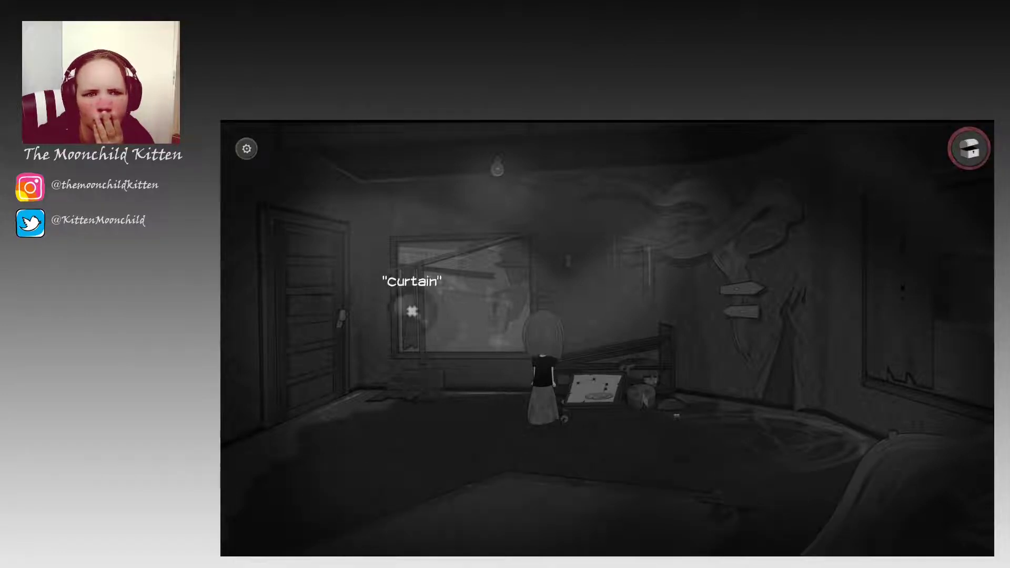
pyautogui.click(411, 311)
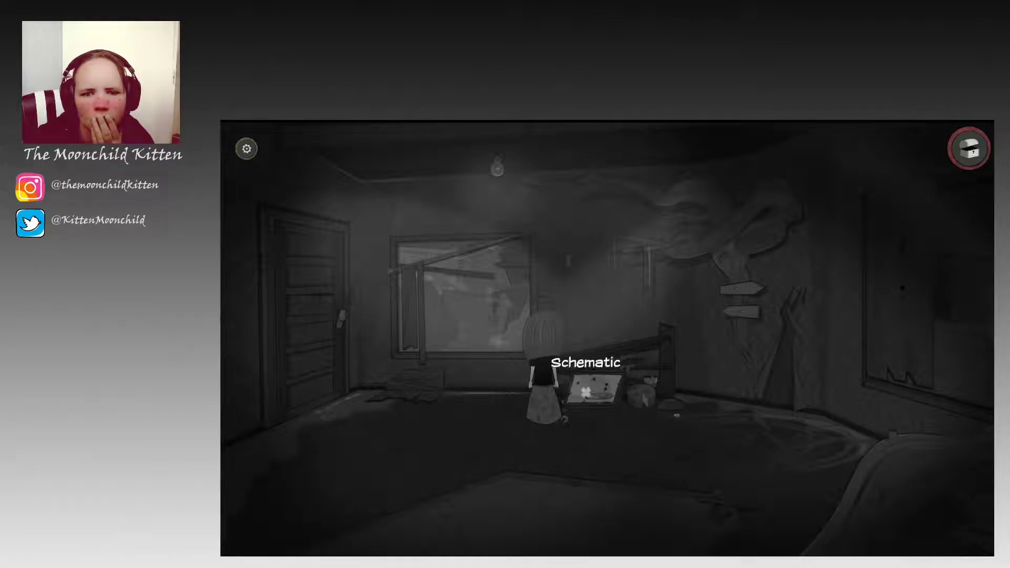
pyautogui.click(584, 386)
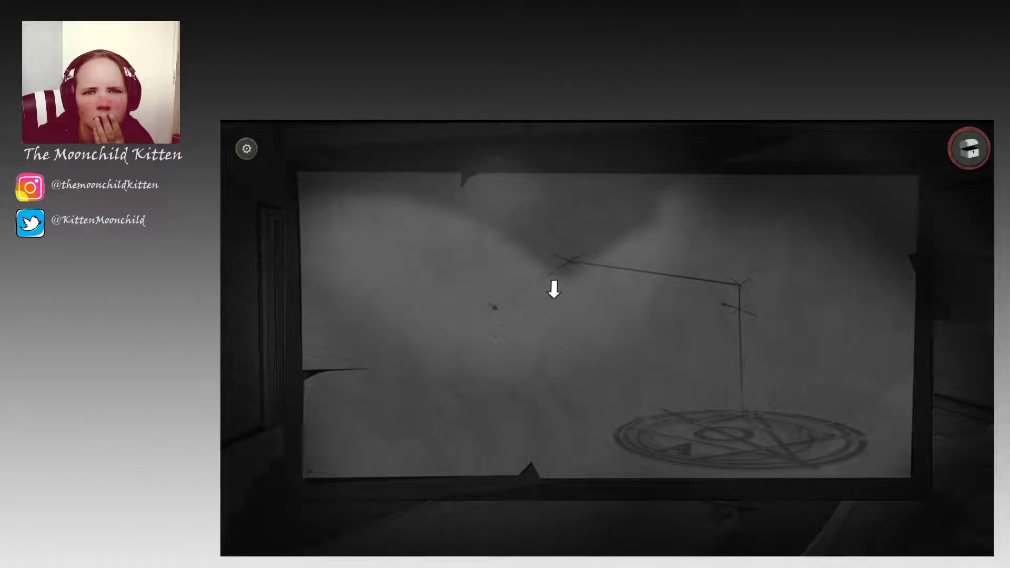
pyautogui.moveTo(745, 431)
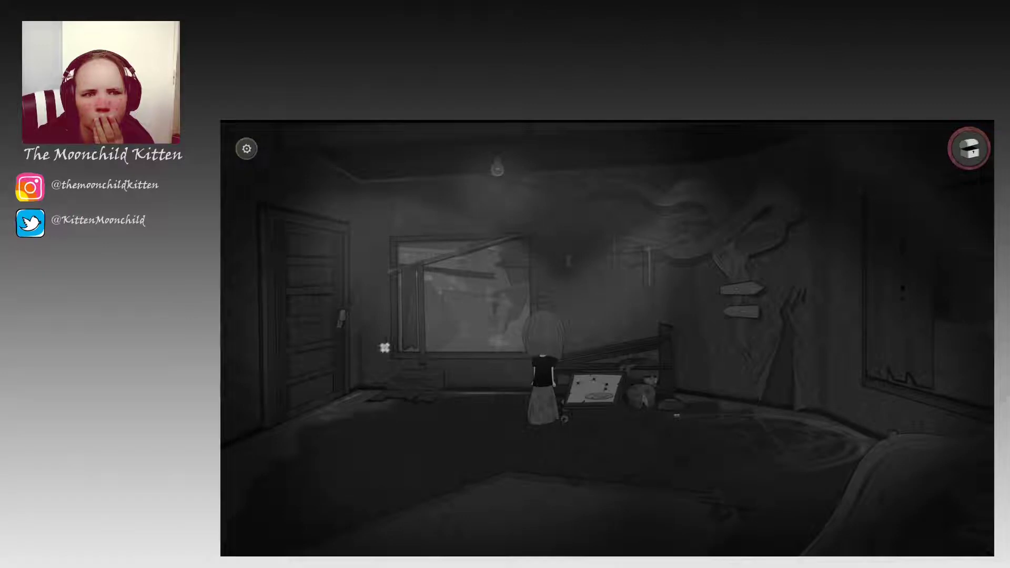
pyautogui.moveTo(385, 348)
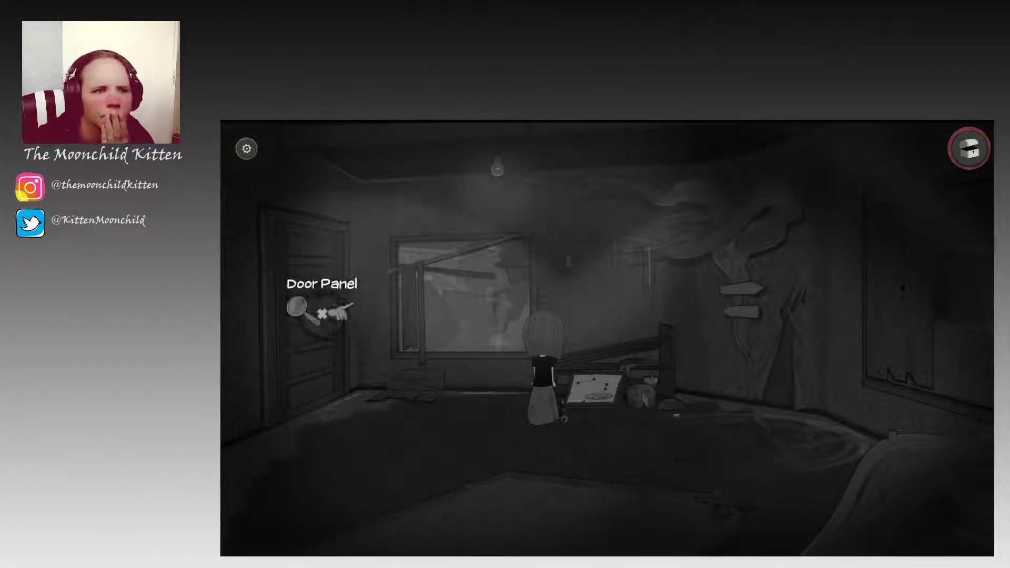
# - Examine the Door Panel hotspot on the bedroom door
pyautogui.click(322, 308)
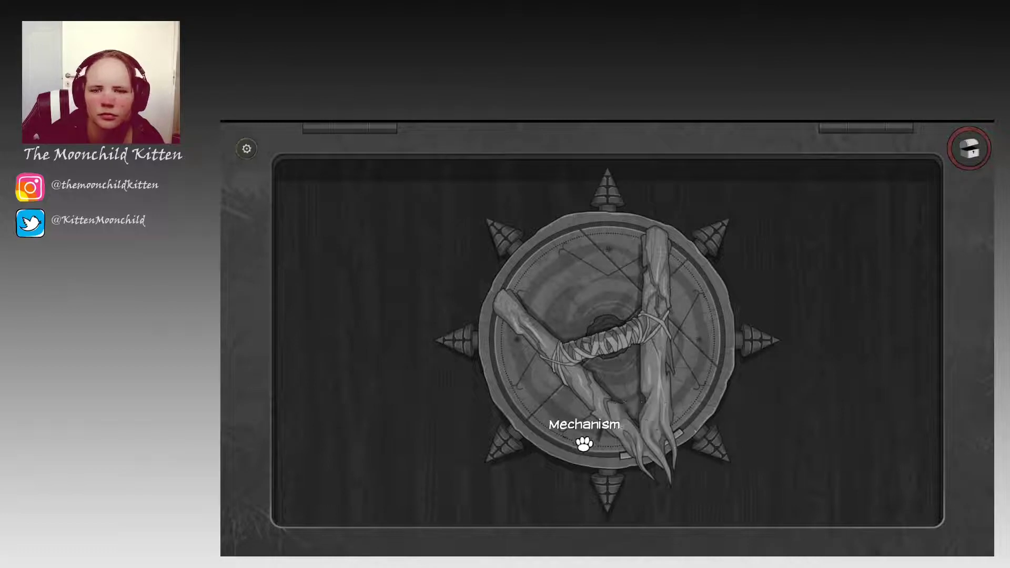
# - Interact with the Mechanism hotspot's rune wheel in the door panel close-up
pyautogui.click(582, 446)
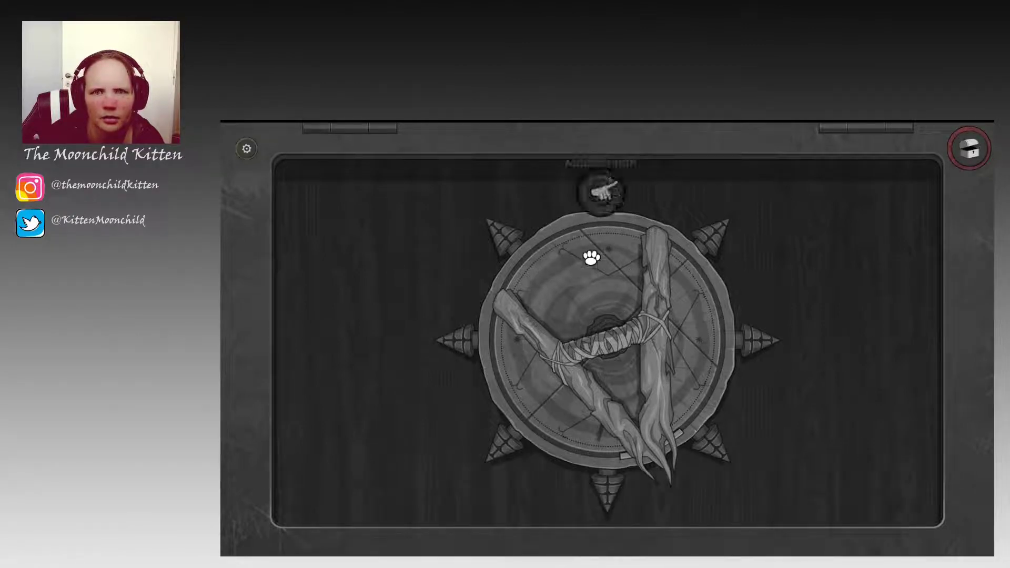
pyautogui.moveTo(736, 345)
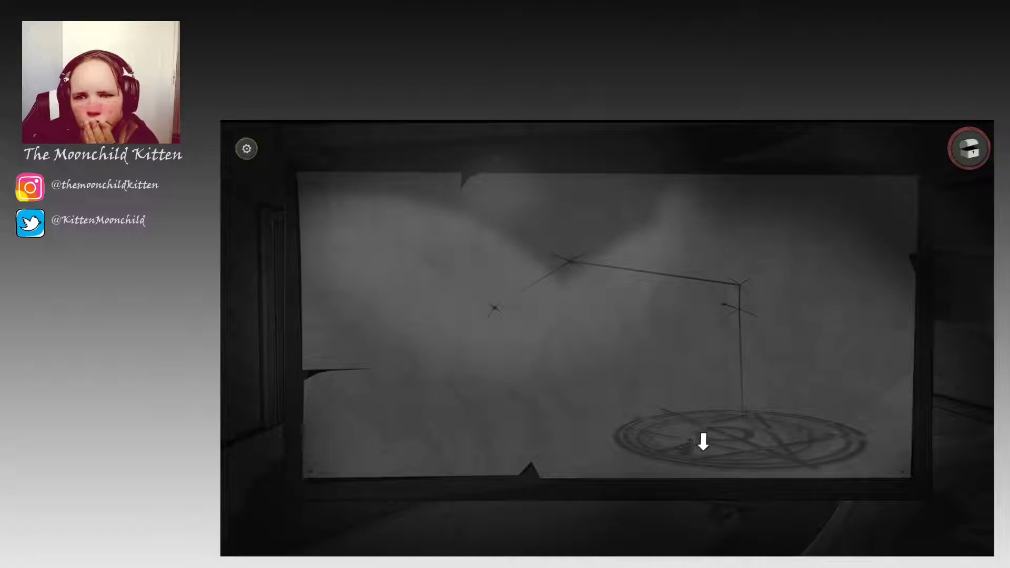
pyautogui.moveTo(625, 267)
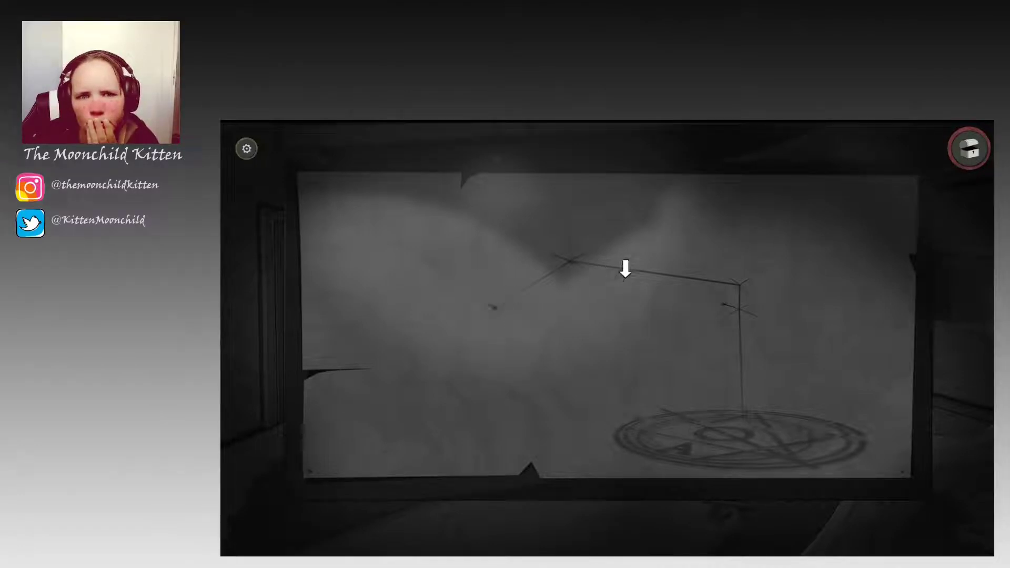
pyautogui.moveTo(686, 365)
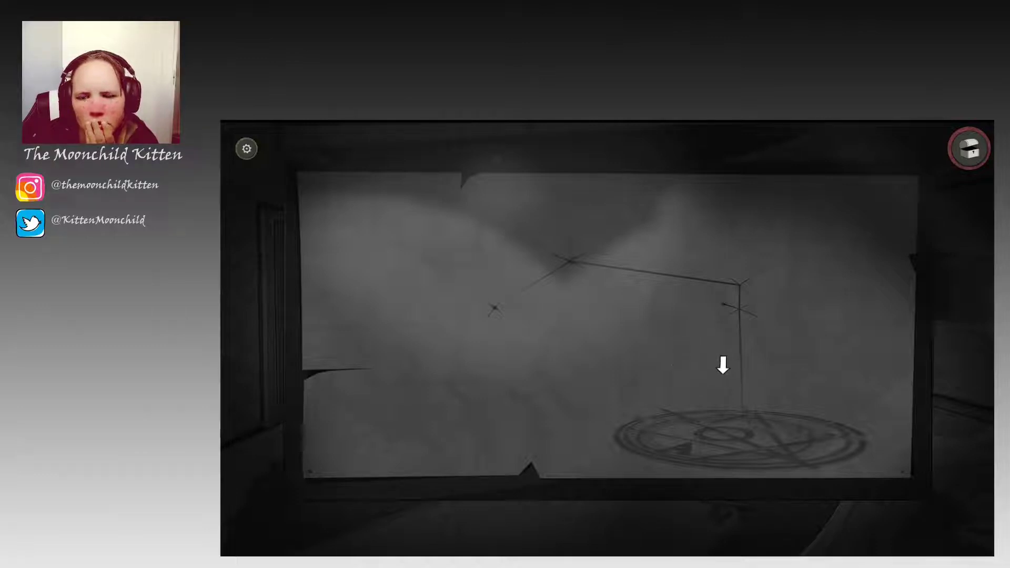
pyautogui.moveTo(823, 331)
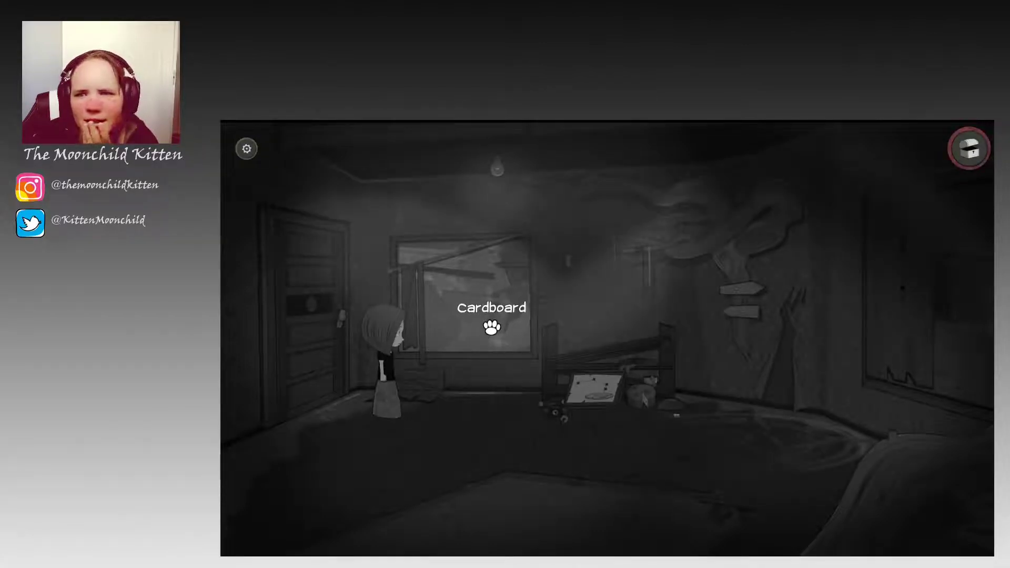
pyautogui.moveTo(713, 231)
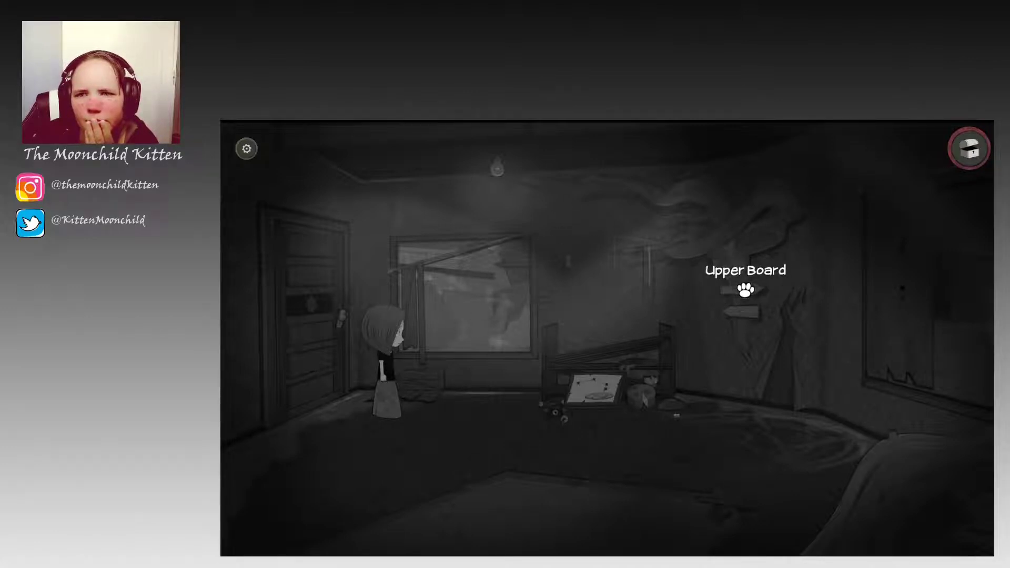
# - Examine the Upper Board hotspot fixed to the bedroom wall
pyautogui.click(744, 291)
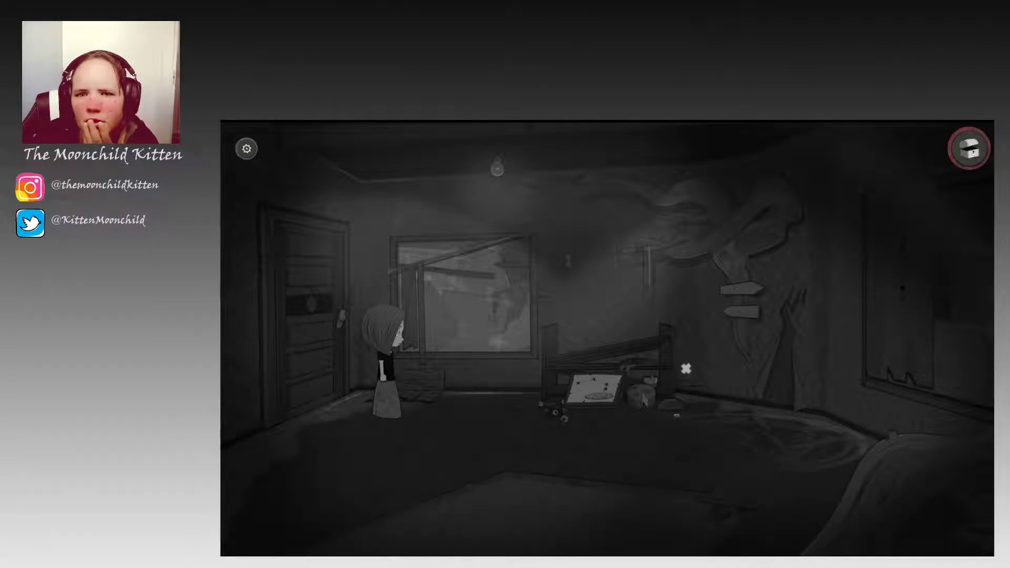
pyautogui.moveTo(315, 302)
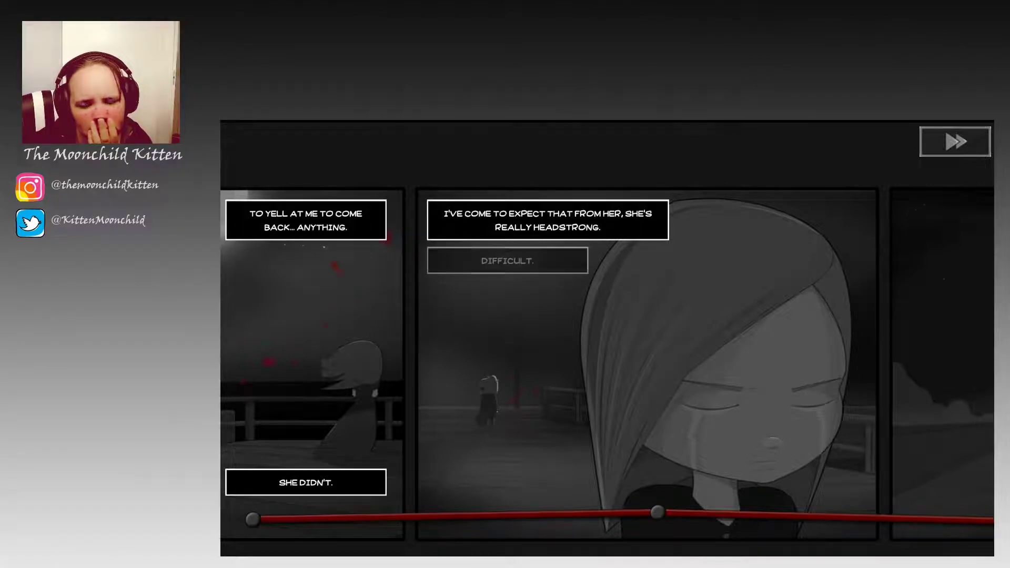
# - Reveal the next two lines of the headstrong-daughter flashback dialogue
pyautogui.click(506, 260)
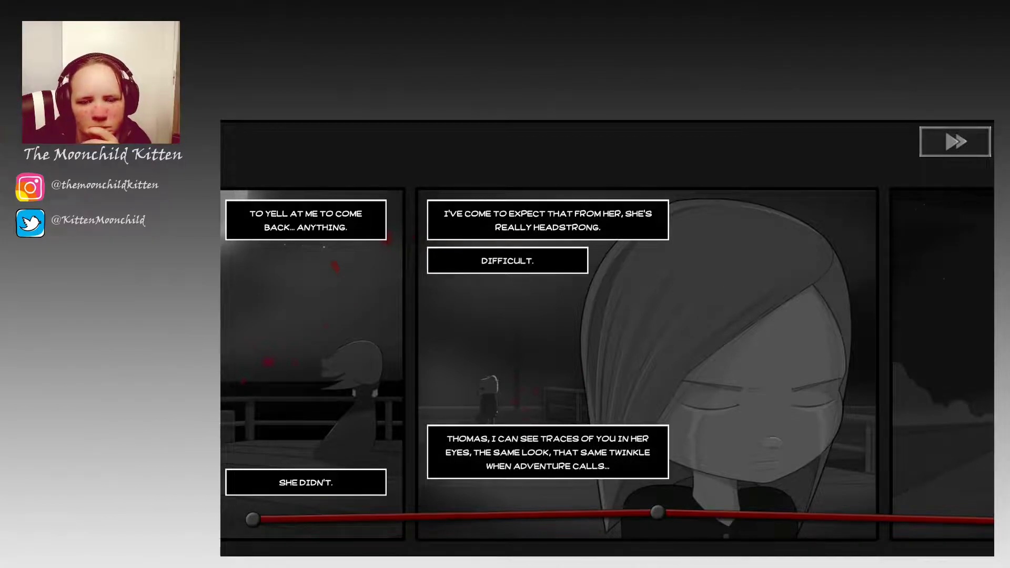
pyautogui.click(955, 141)
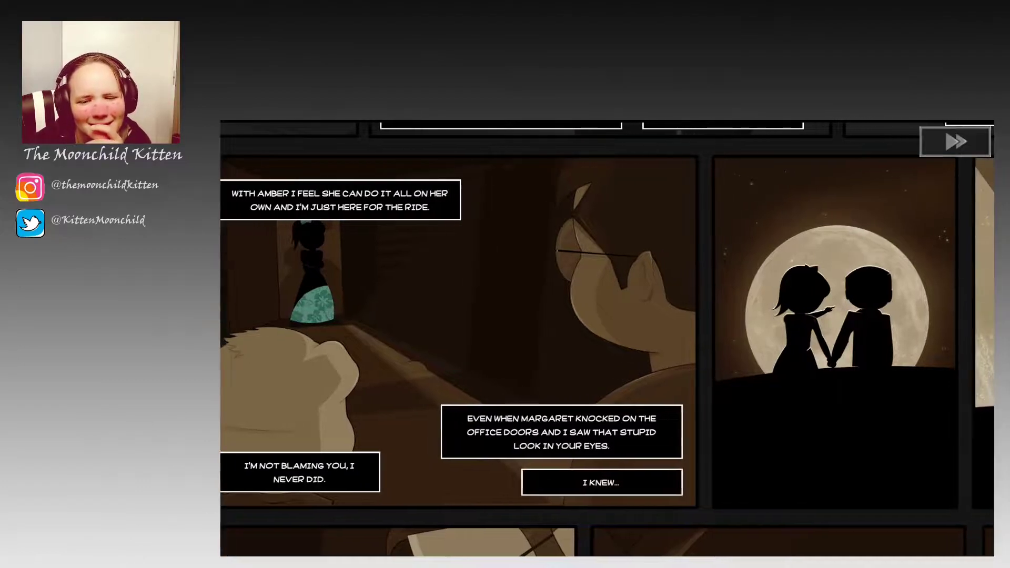
# - Advance the sepia flashback panels past Amber's arrival with the bear
pyautogui.hscroll(3)
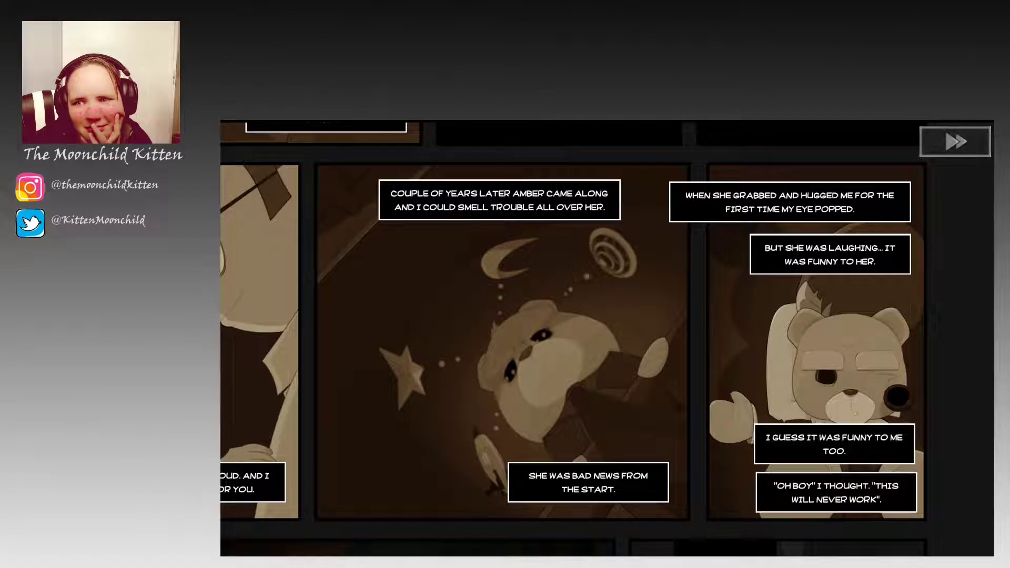
pyautogui.click(954, 141)
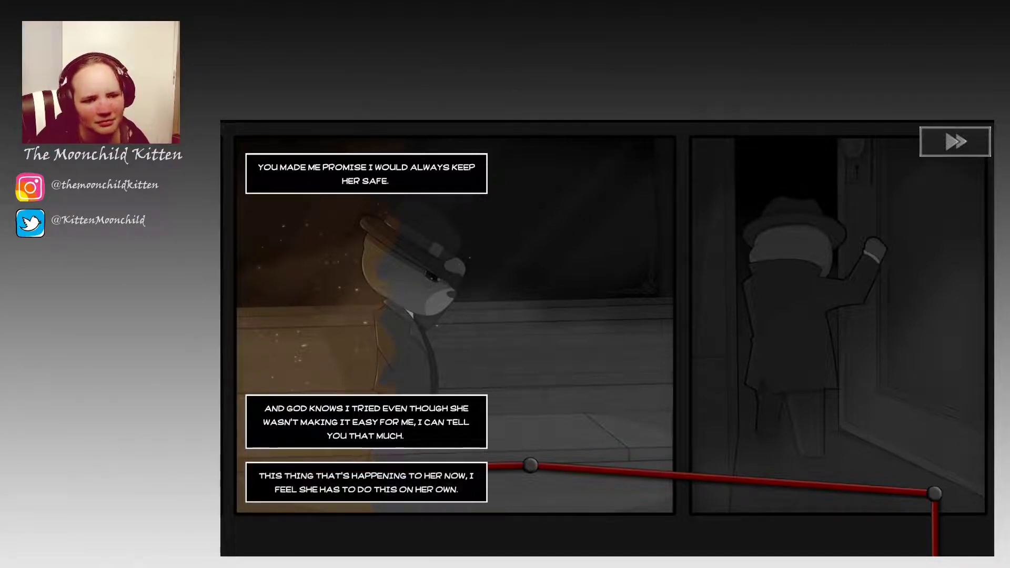
# - Advance the comic to the hatted figure's promise, ending the flashback in the bedroom
pyautogui.click(954, 141)
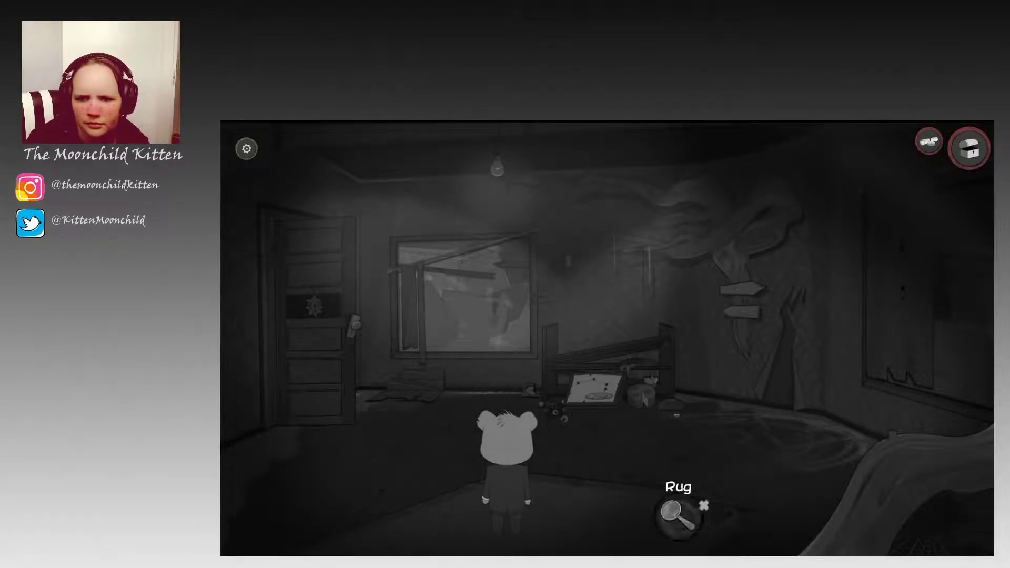
# - Examine the rug and cheese, then have Ted handle the cheese and the Glass Slide
pyautogui.click(673, 514)
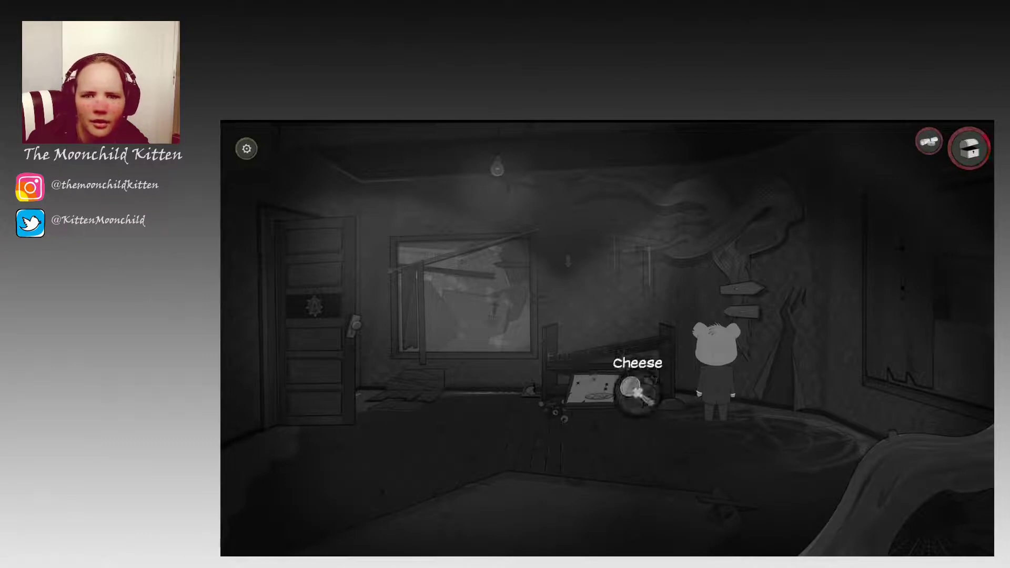
pyautogui.click(637, 392)
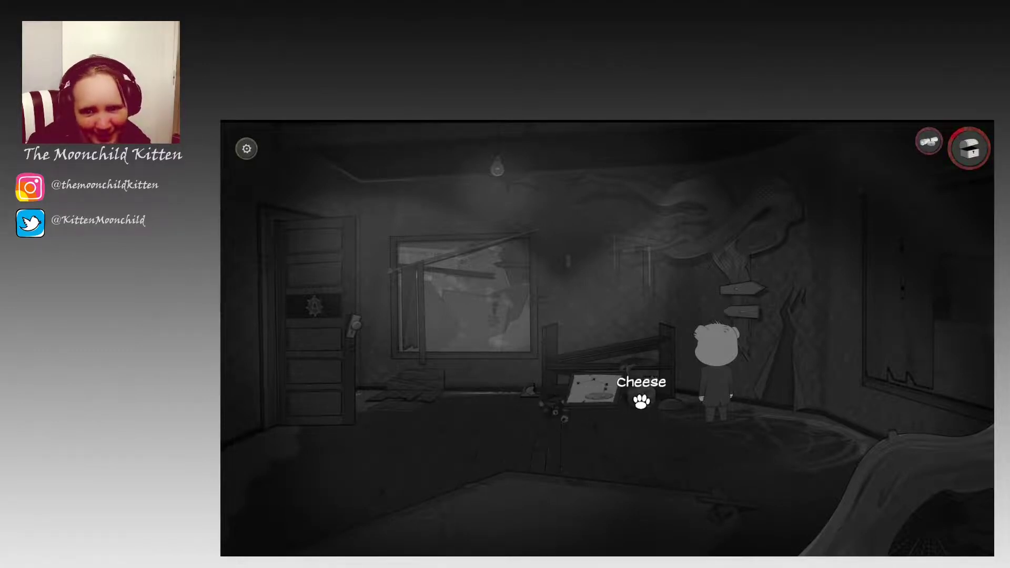
pyautogui.click(641, 403)
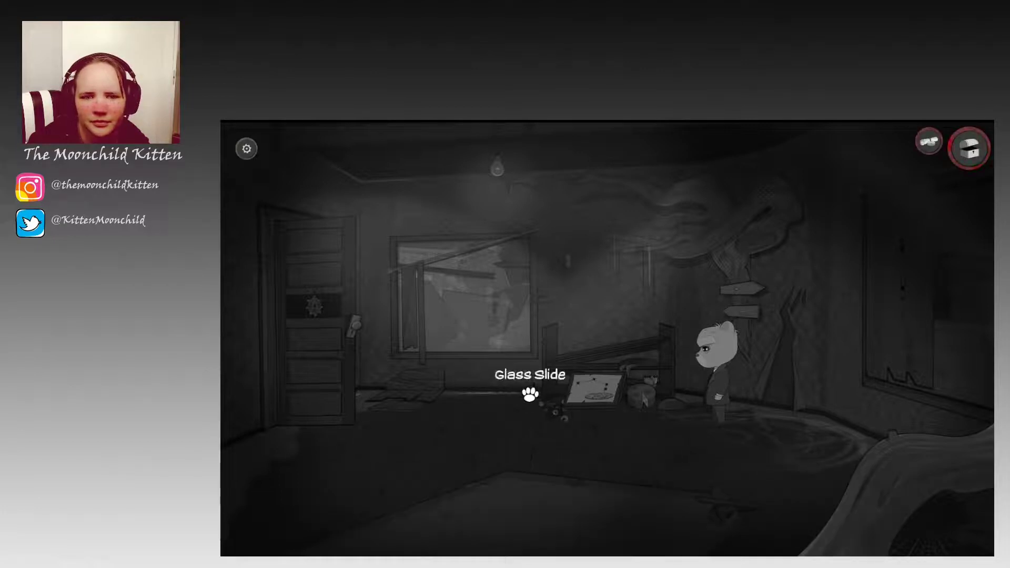
pyautogui.click(529, 374)
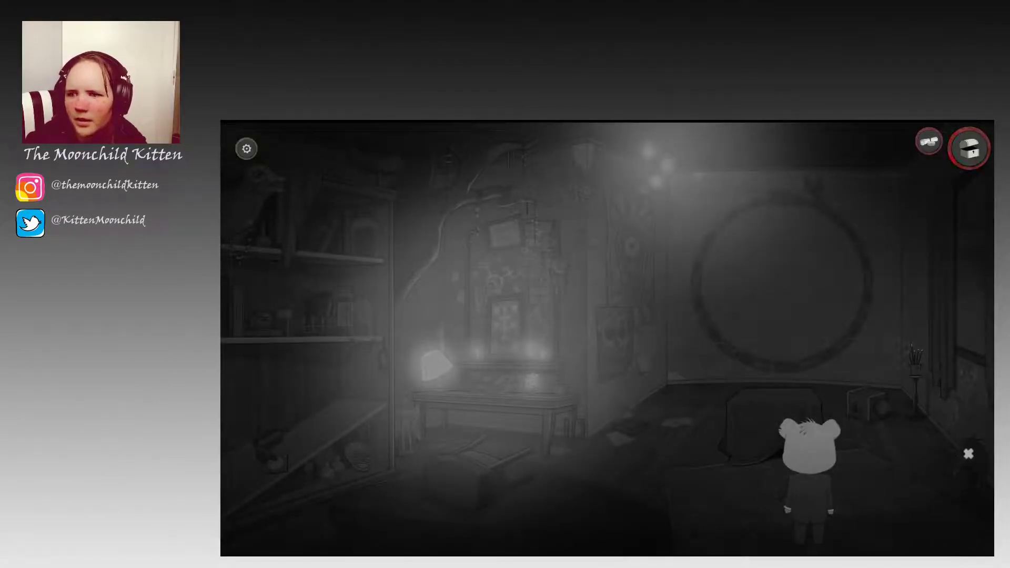
# - Walk Ted into the misty room and examine the large round mural
pyautogui.click(965, 149)
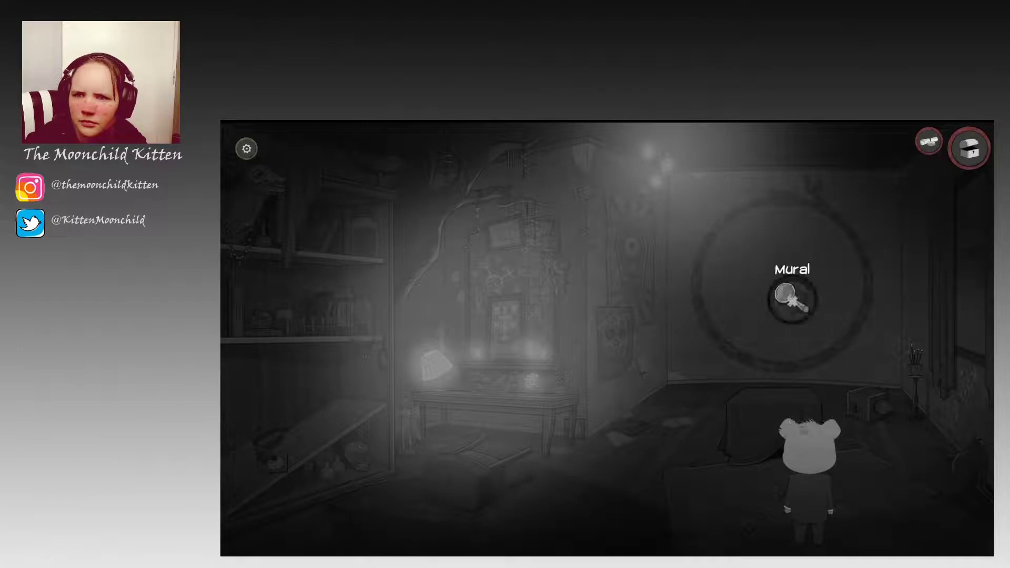
pyautogui.click(791, 300)
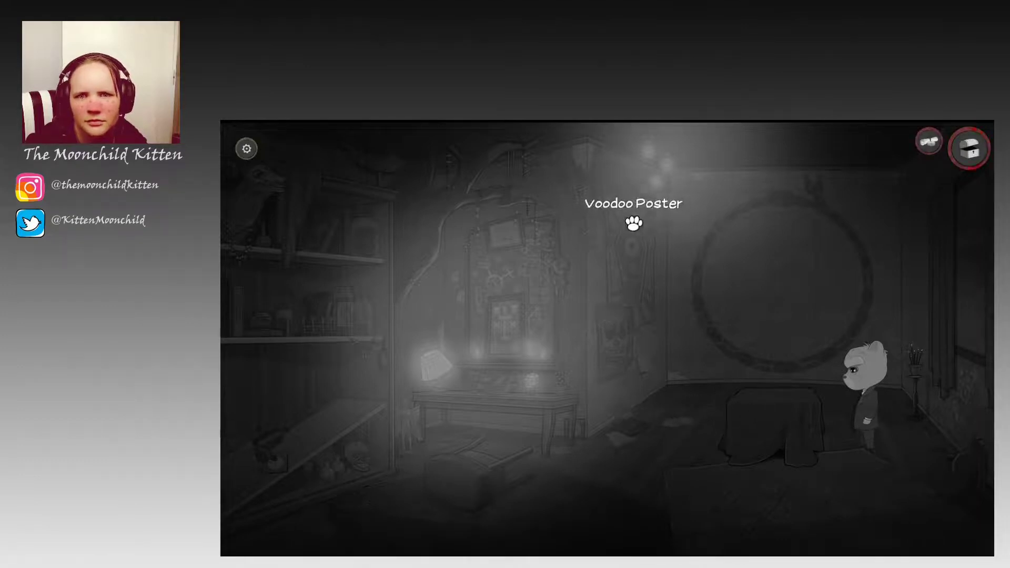
# - Inspect the Voodoo Poster, the altar's Voodoo Stuff, the Voodoo Hat and the table's Voodoo Stuff
pyautogui.click(632, 216)
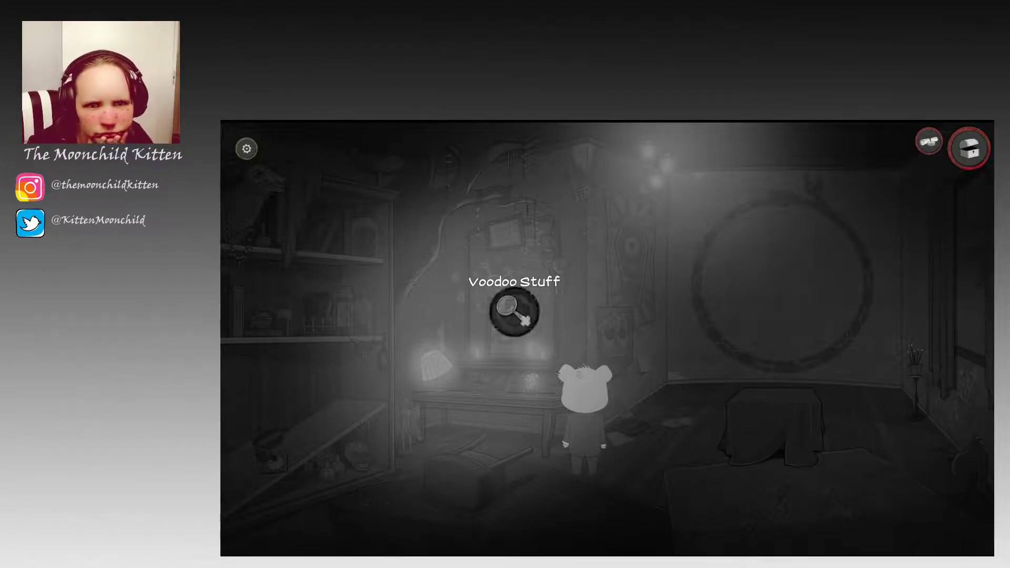
pyautogui.click(513, 312)
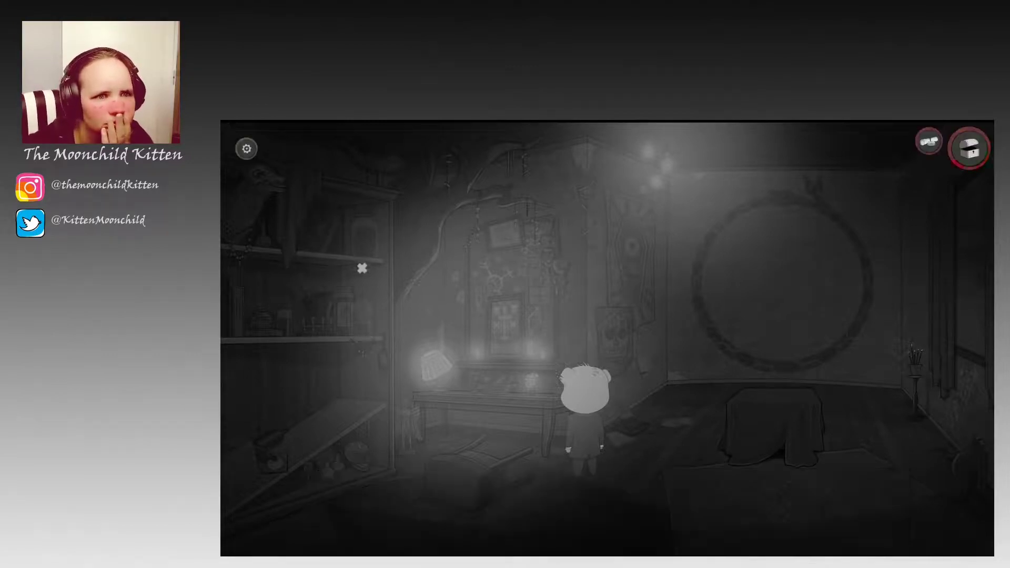
pyautogui.moveTo(316, 315)
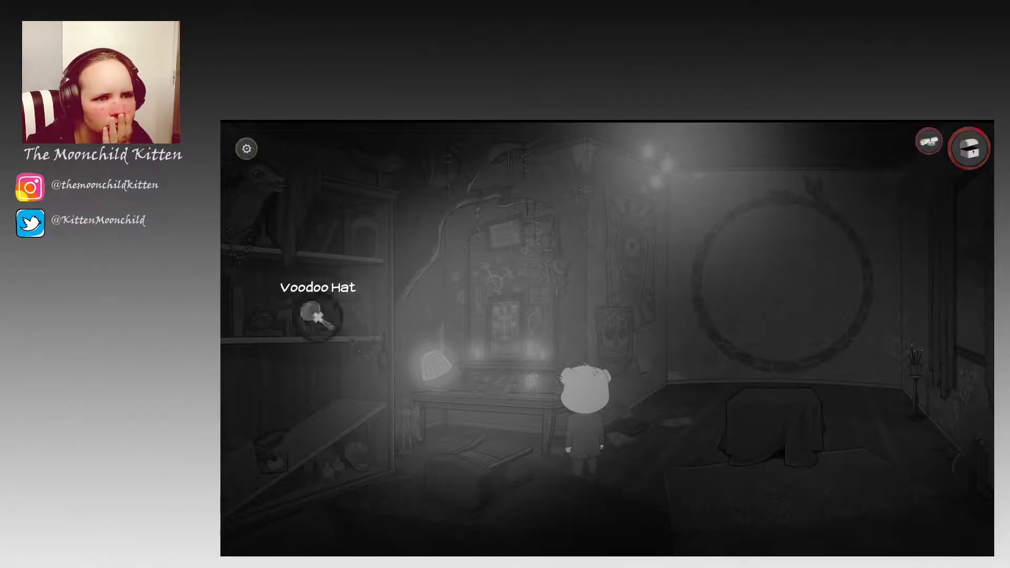
pyautogui.click(317, 316)
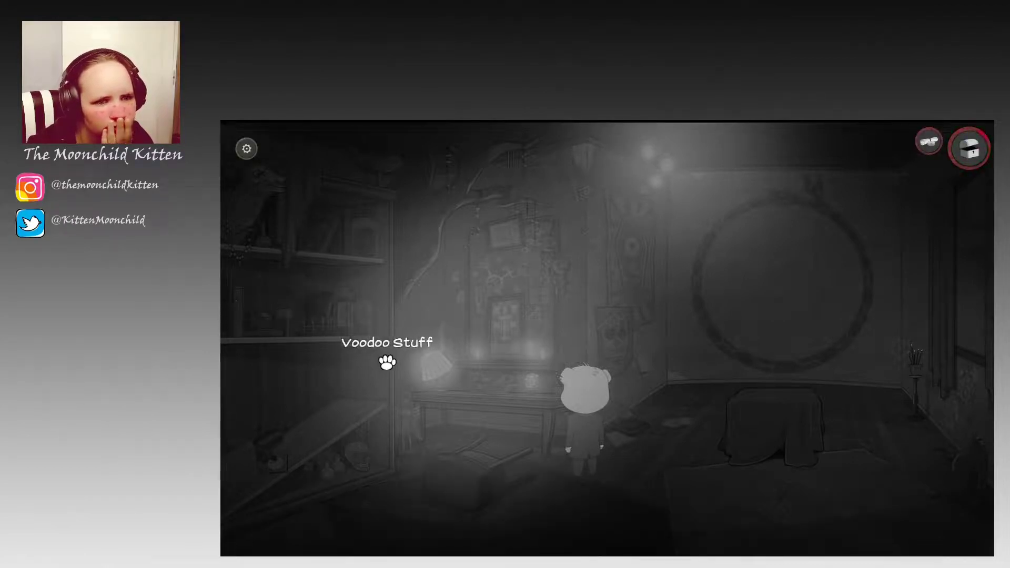
pyautogui.click(386, 352)
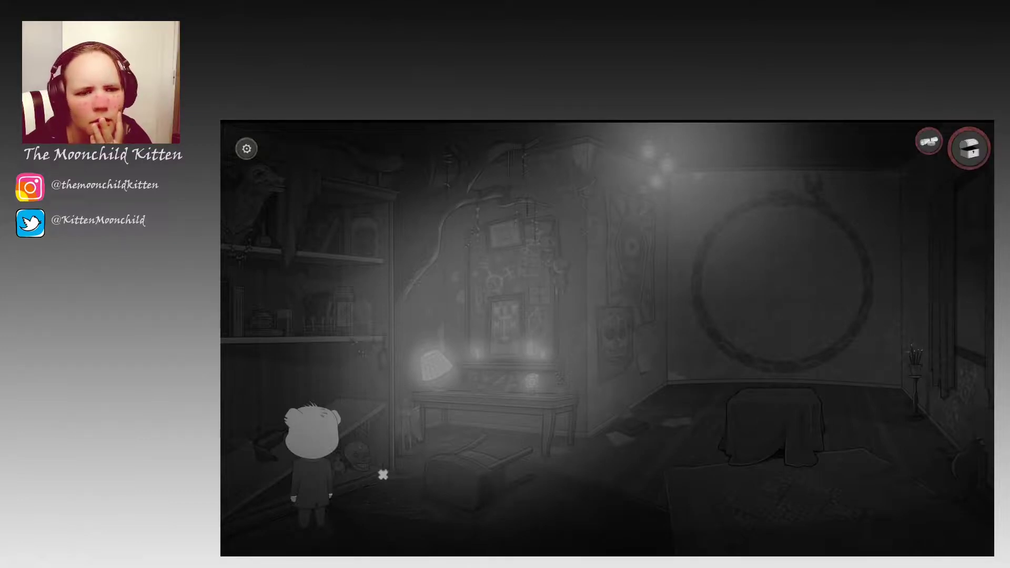
pyautogui.moveTo(839, 416)
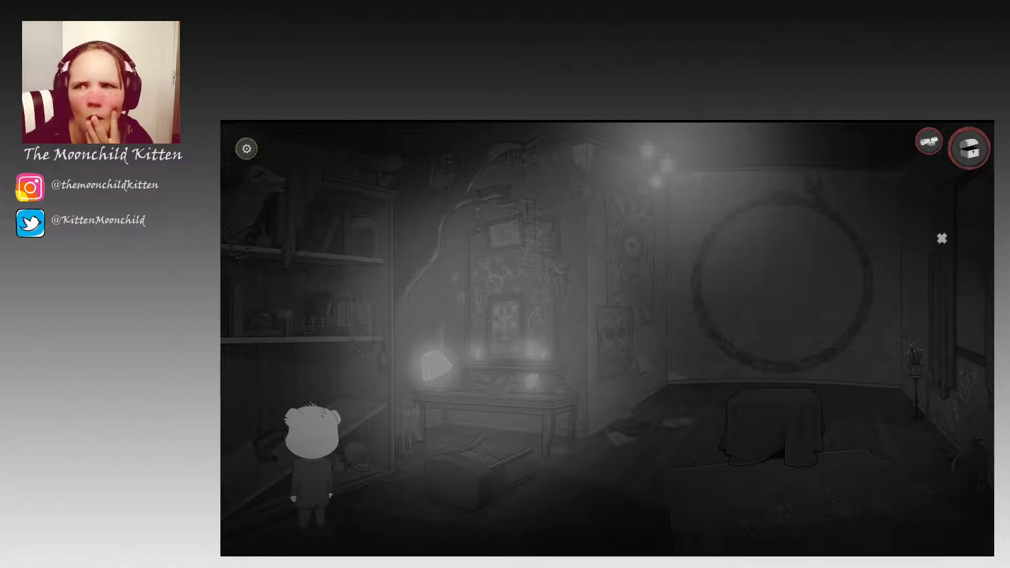
# - Walk Ted from the shelves to the cloth-covered table under the round mural
pyautogui.click(968, 148)
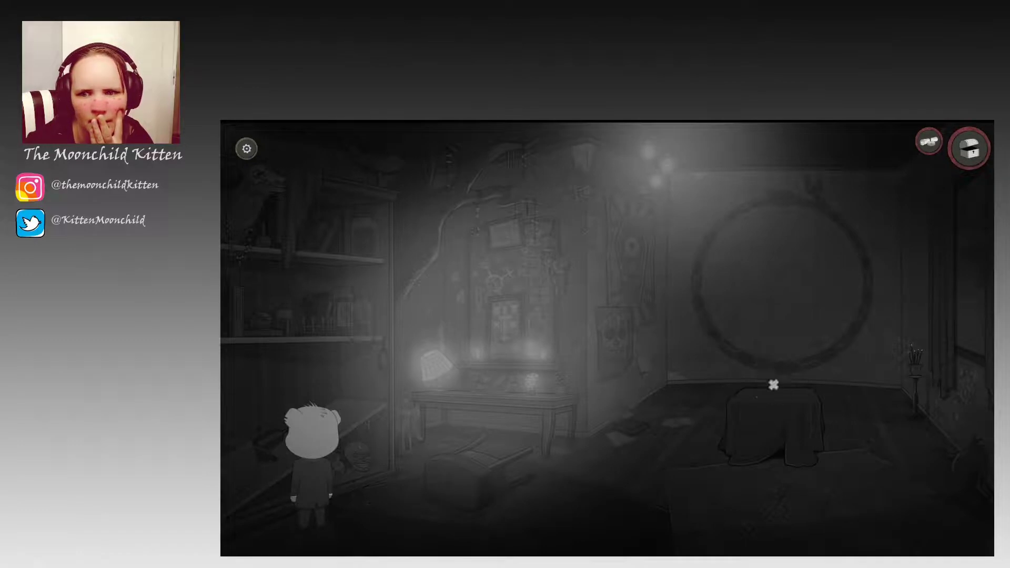
pyautogui.click(968, 148)
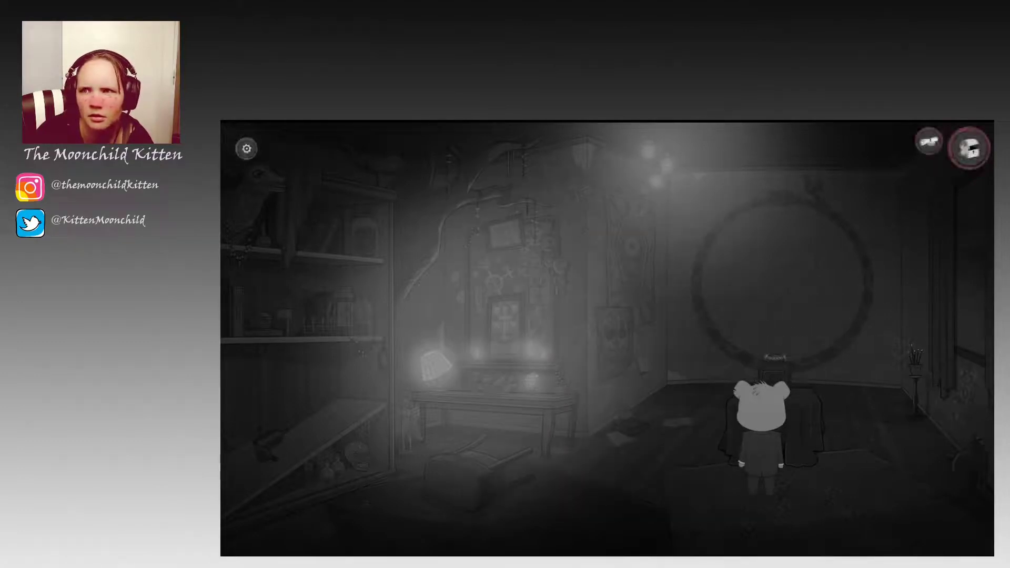
# - Operate the device on the covered table so the mural shows its symbols
pyautogui.click(967, 149)
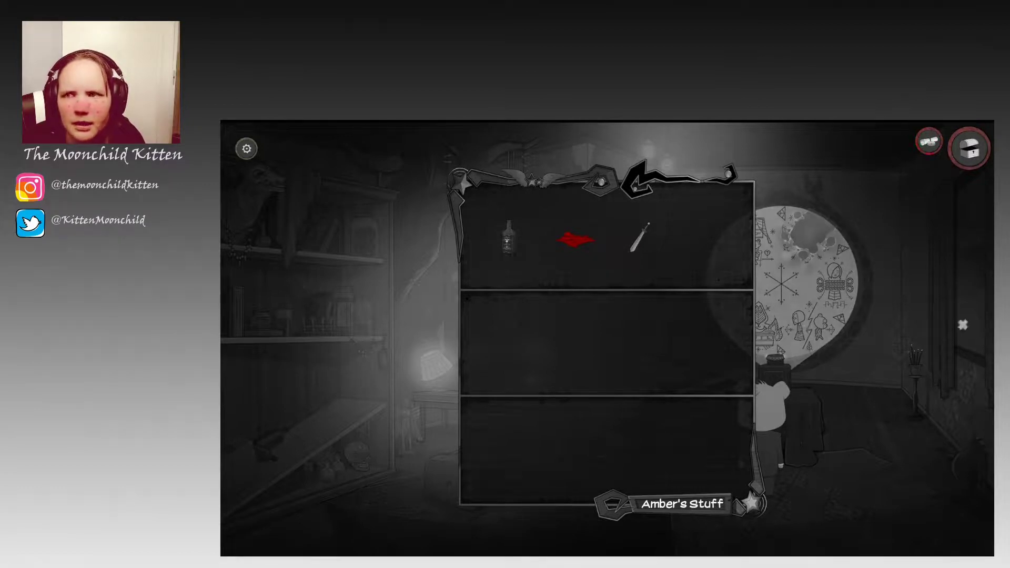
# - Close Amber's Stuff and examine the Laterna Magicka projector on the table
pyautogui.click(967, 149)
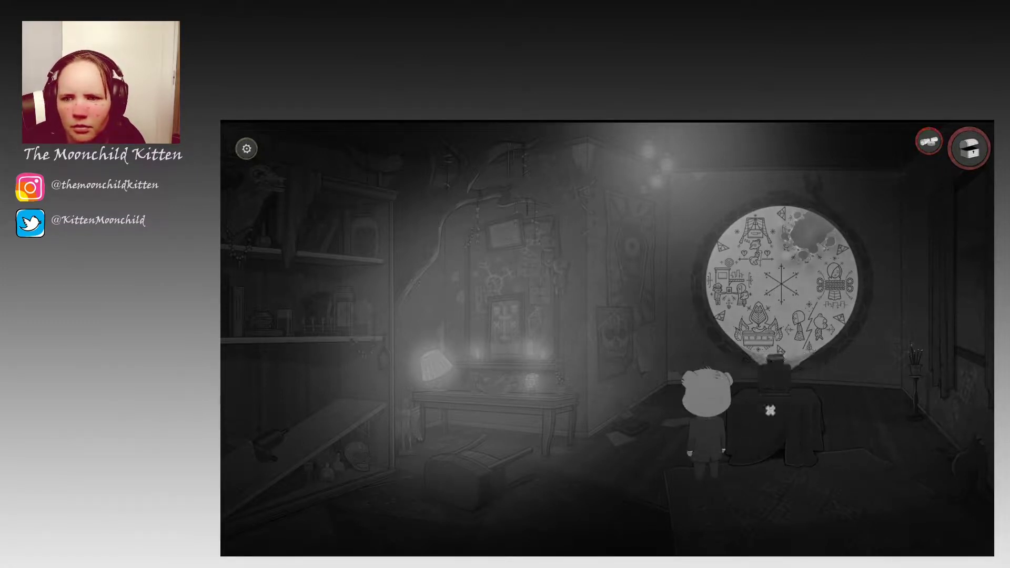
pyautogui.click(965, 148)
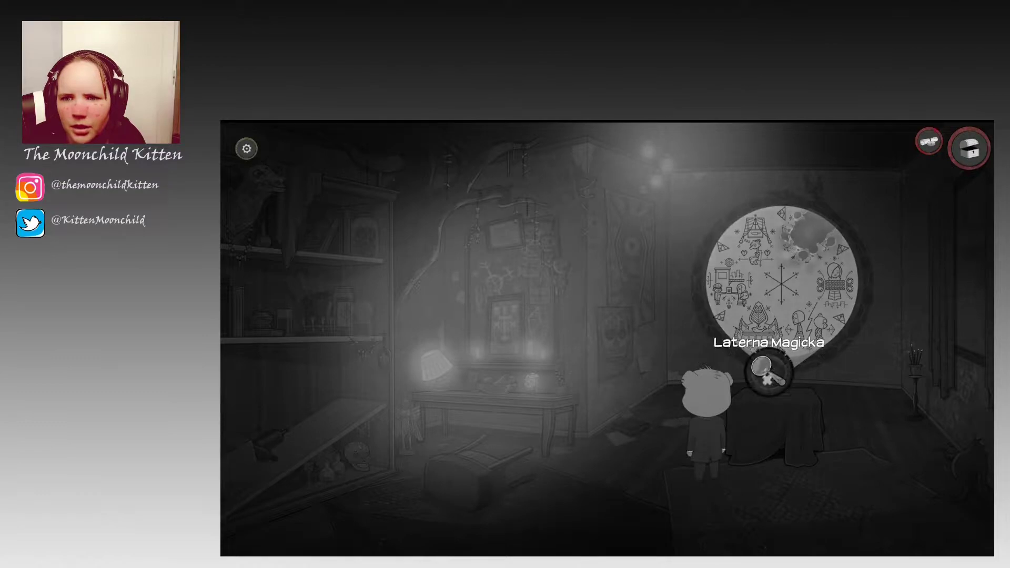
pyautogui.click(771, 377)
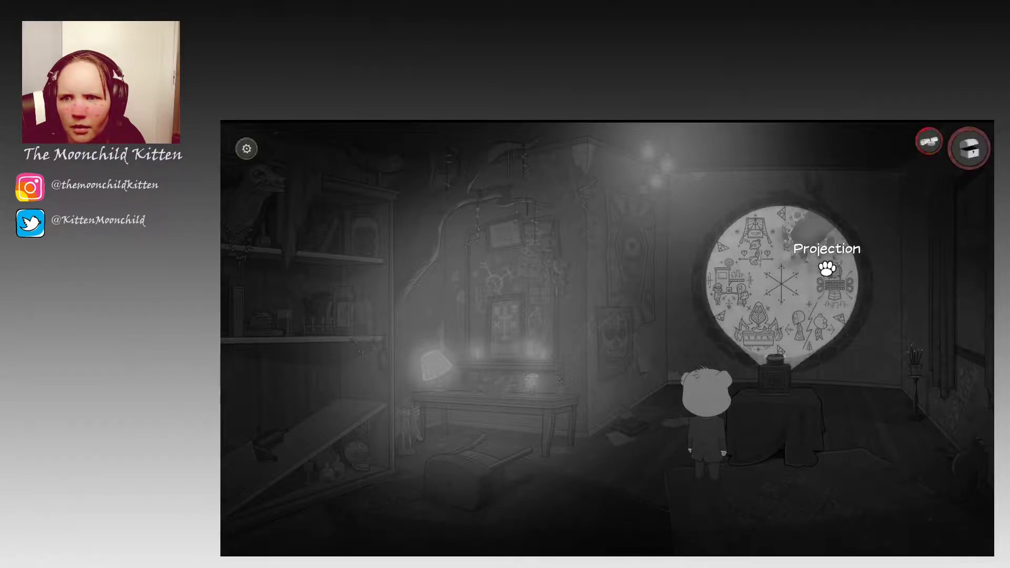
pyautogui.moveTo(791, 295)
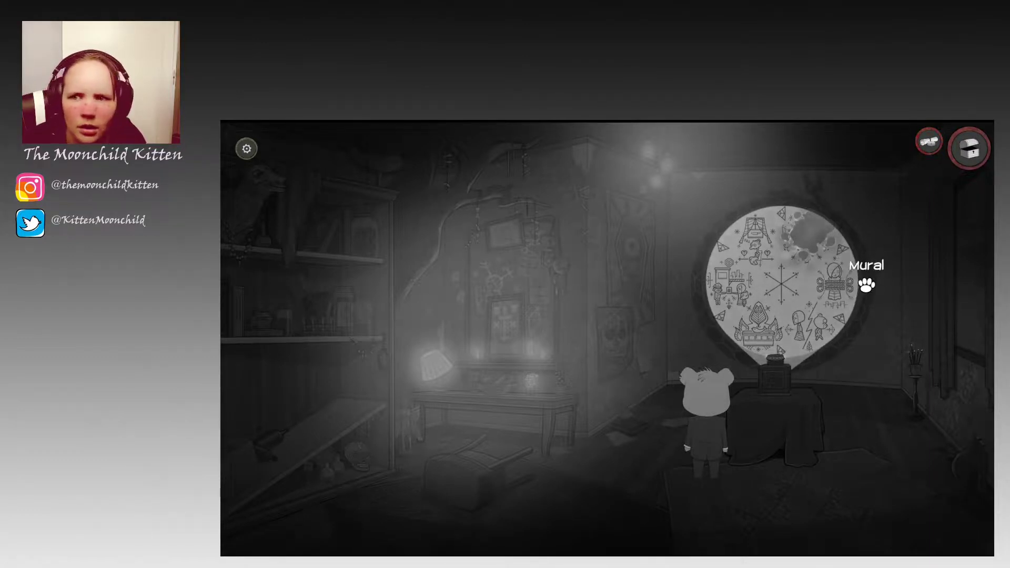
pyautogui.click(772, 283)
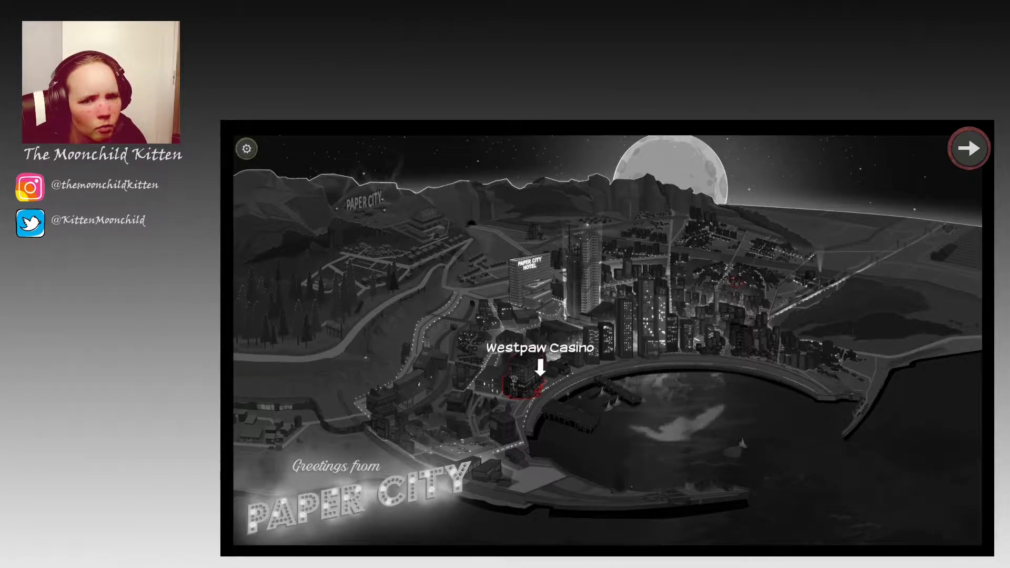
# - Travel via the Paper City map to the street by Westpaw Casino
pyautogui.click(968, 148)
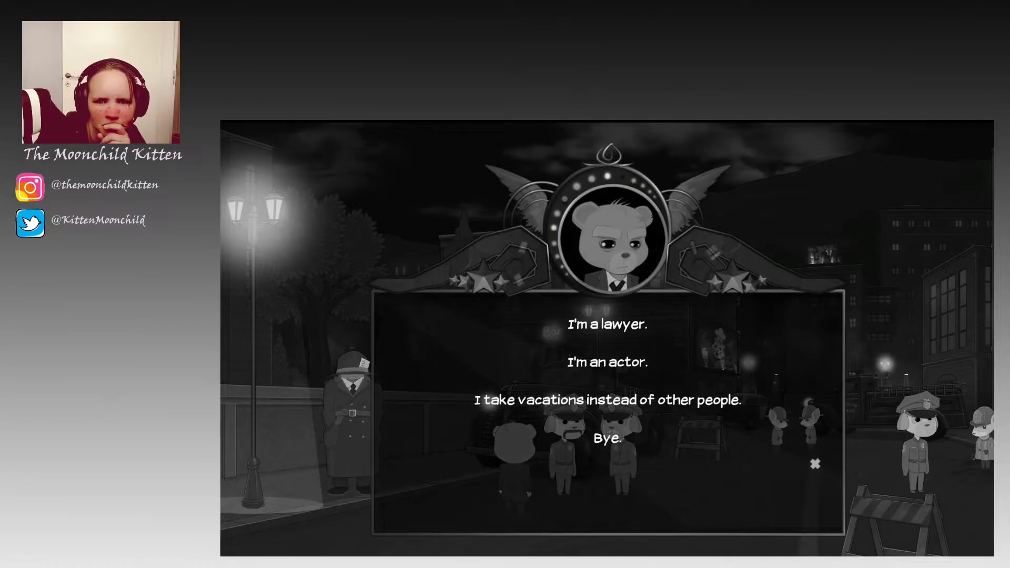
pyautogui.moveTo(607, 437)
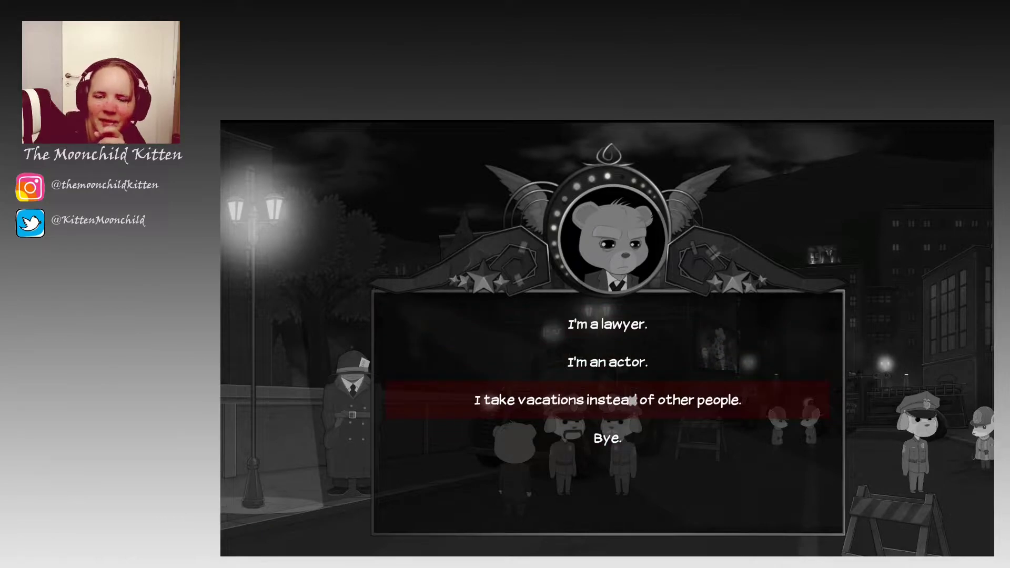
# - Answer the police bear that Ted takes vacations instead of other people
pyautogui.click(607, 400)
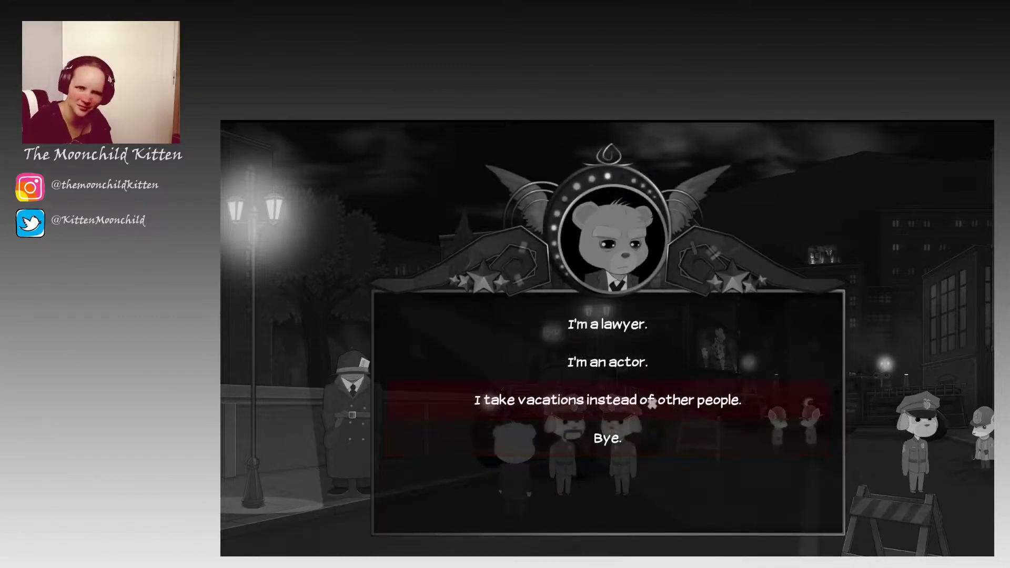
pyautogui.click(606, 360)
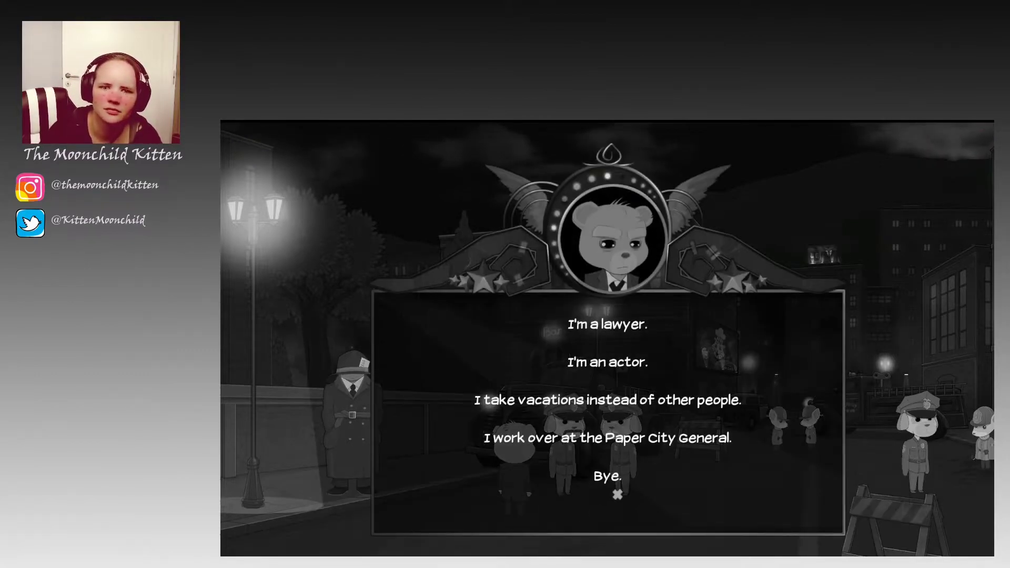
pyautogui.moveTo(617, 438)
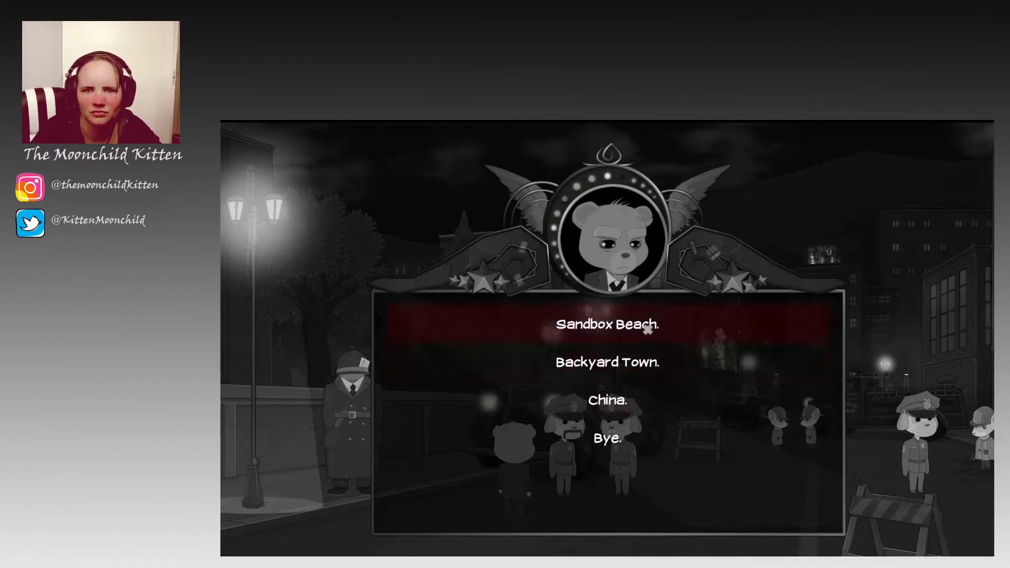
# - Work through the remaining replies and choose Bye to leave Blabbermouth by the police barricade
pyautogui.click(604, 400)
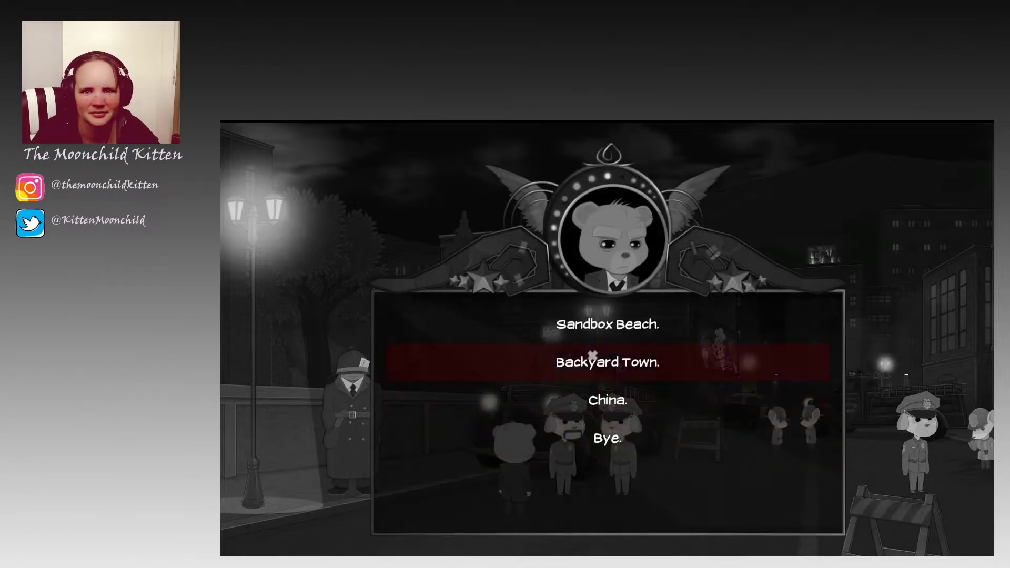
pyautogui.click(605, 361)
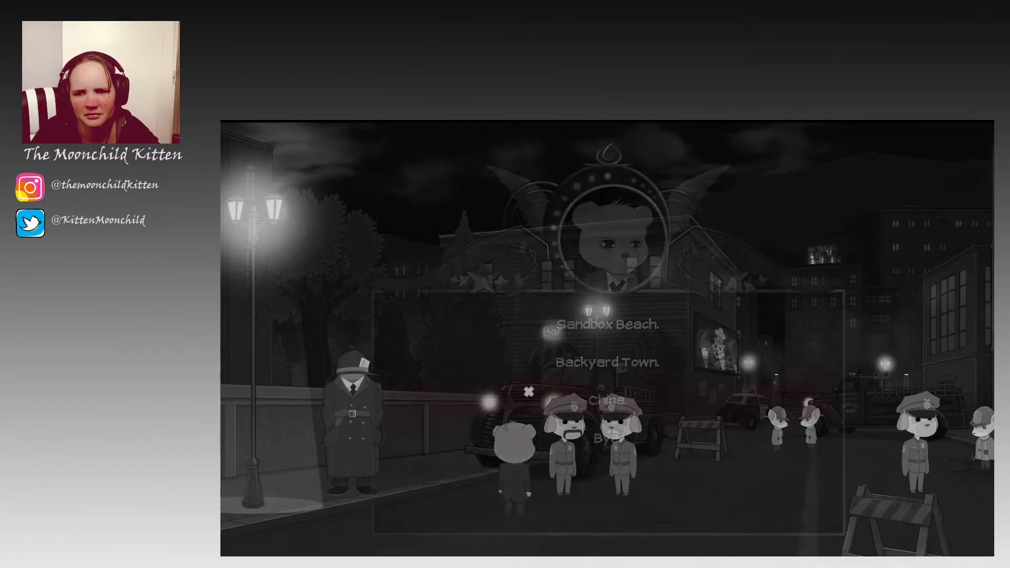
pyautogui.click(606, 324)
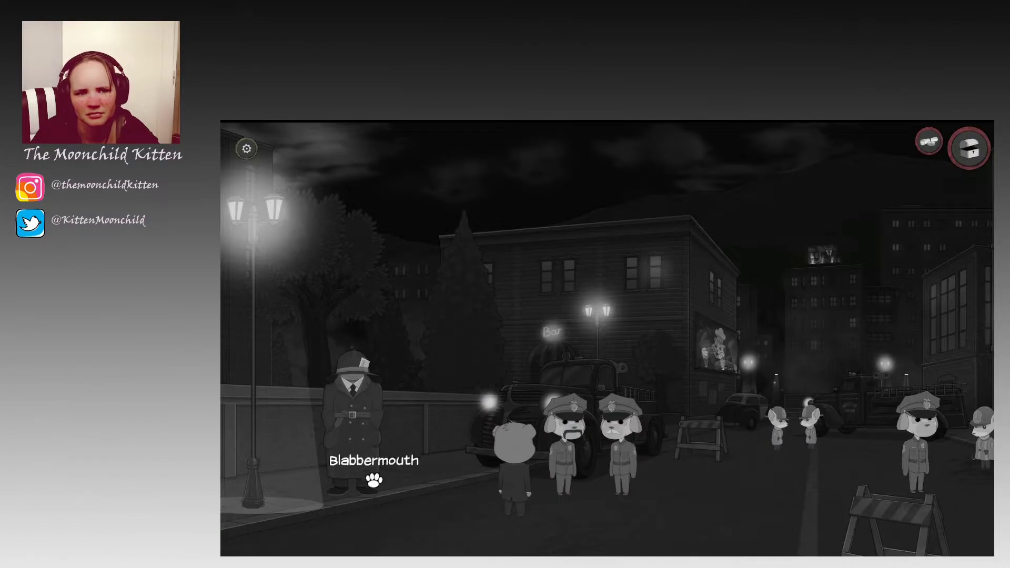
# - Talk to Blabbermouth again so the destination replies, including Cardboard Ville, appear
pyautogui.click(968, 148)
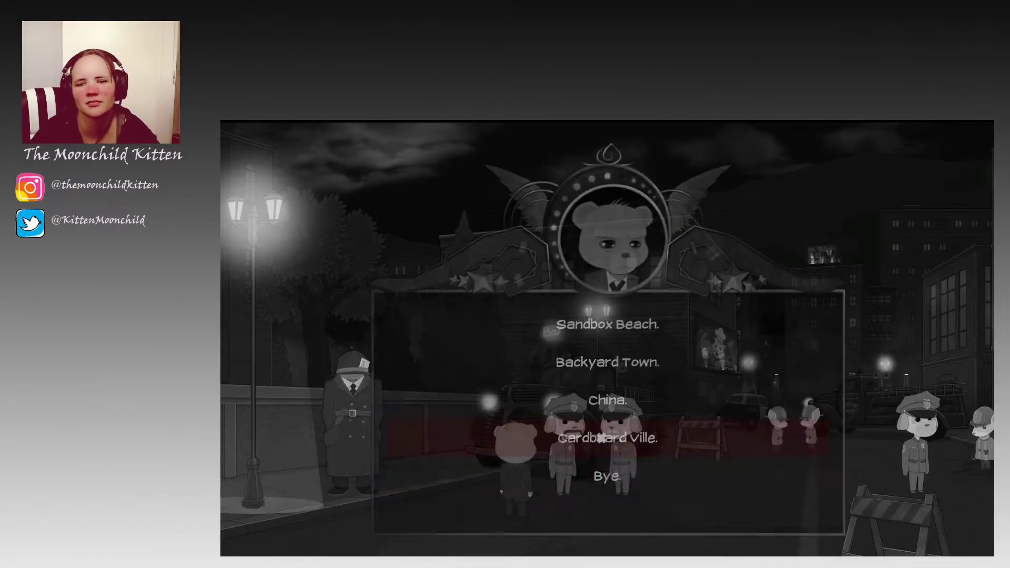
pyautogui.click(605, 439)
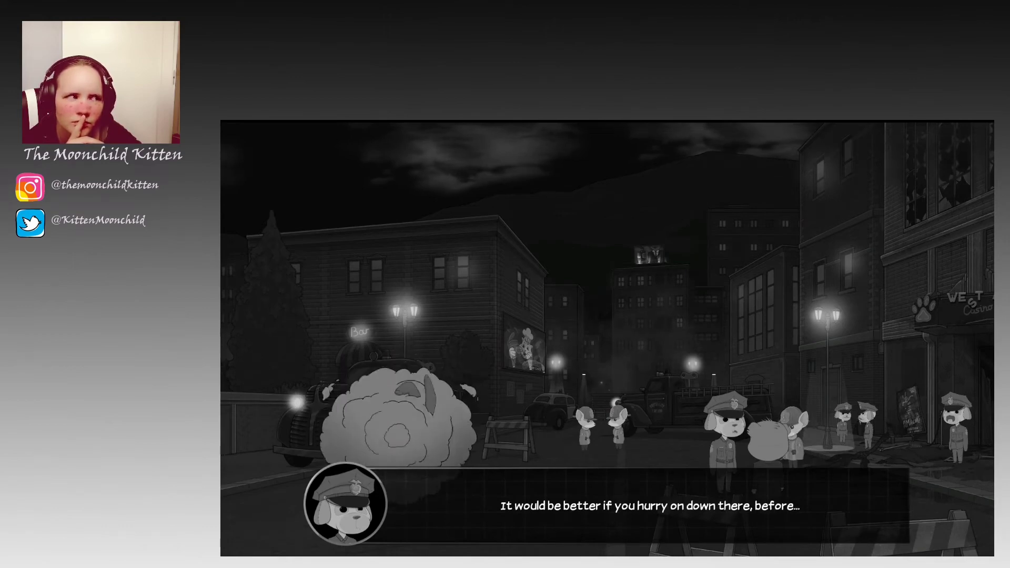
# - Advance the dialogue to Ted telling Sarge he's just passing through outside Westpaw Casino
pyautogui.click(644, 506)
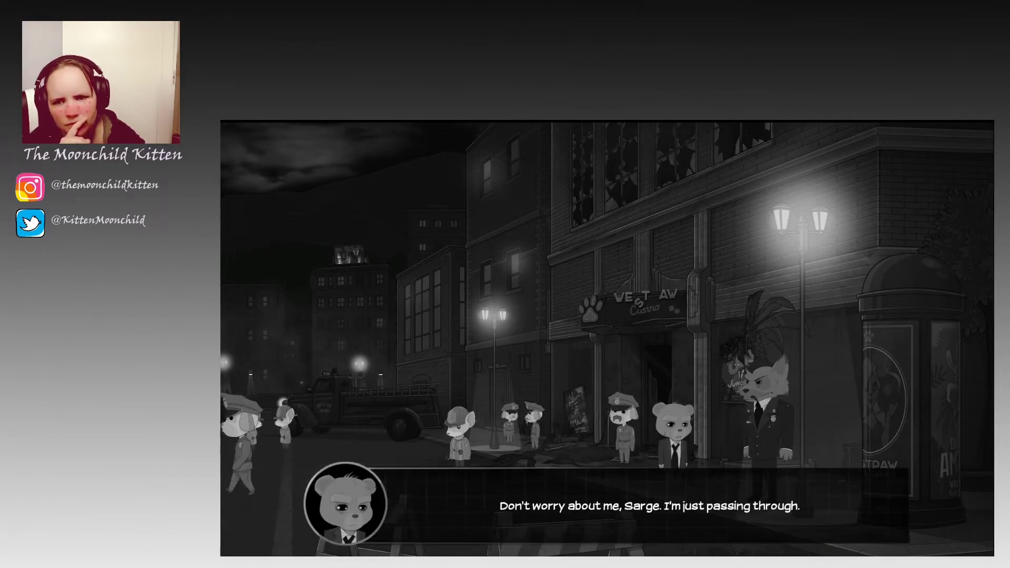
pyautogui.click(643, 505)
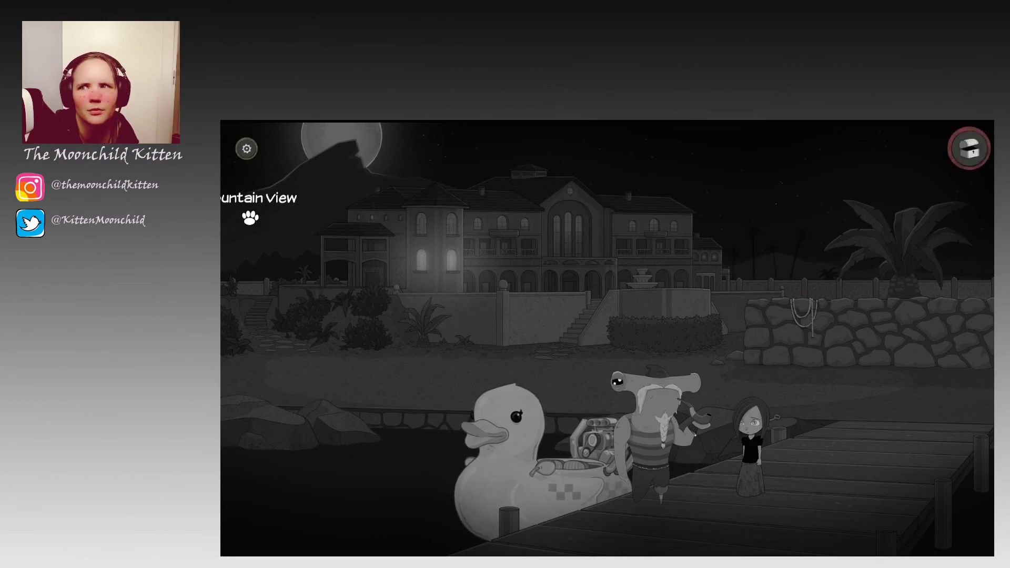
# - Save the game from the pause menu on the moonlit mansion dock
pyautogui.click(245, 149)
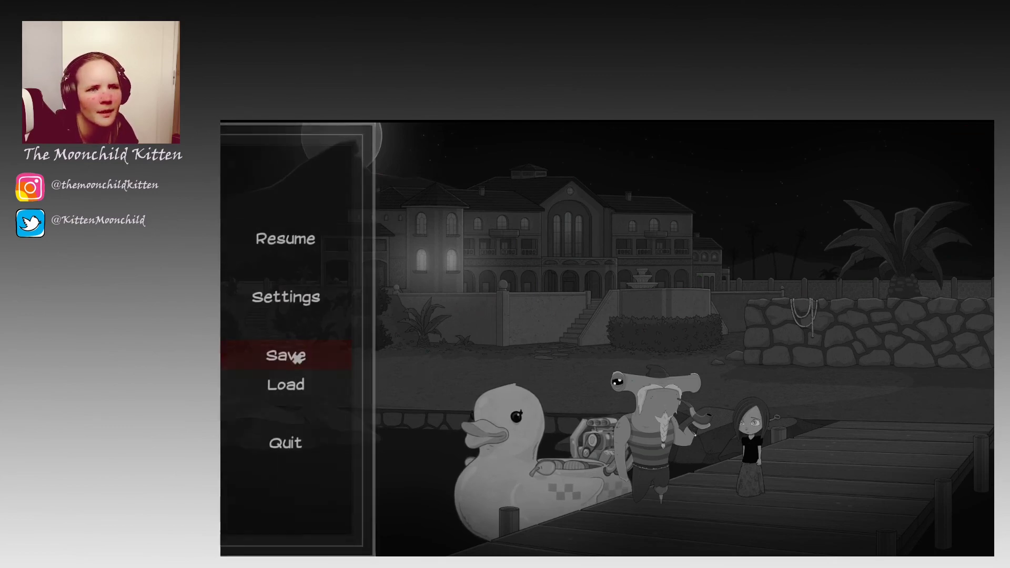
pyautogui.click(285, 239)
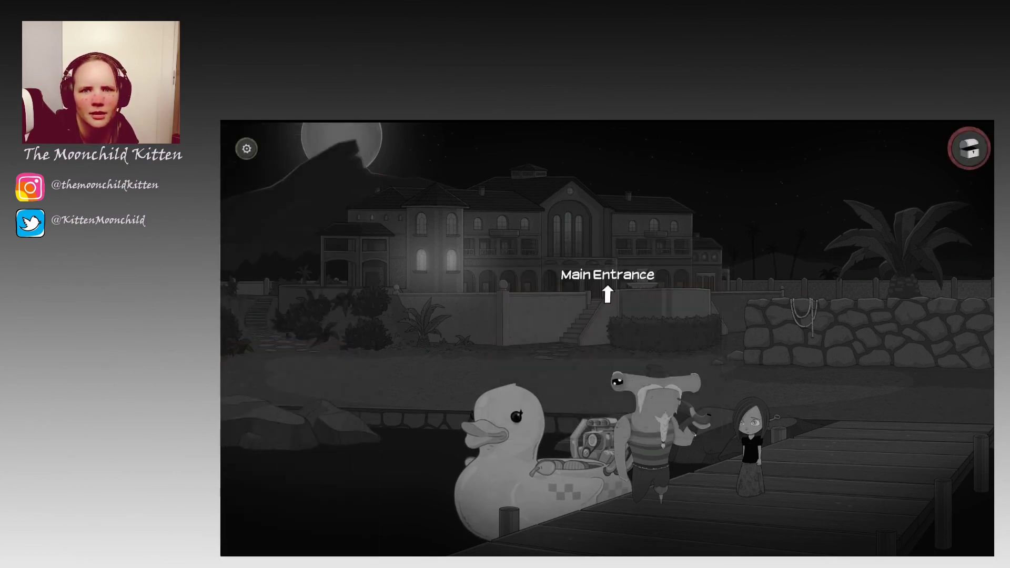